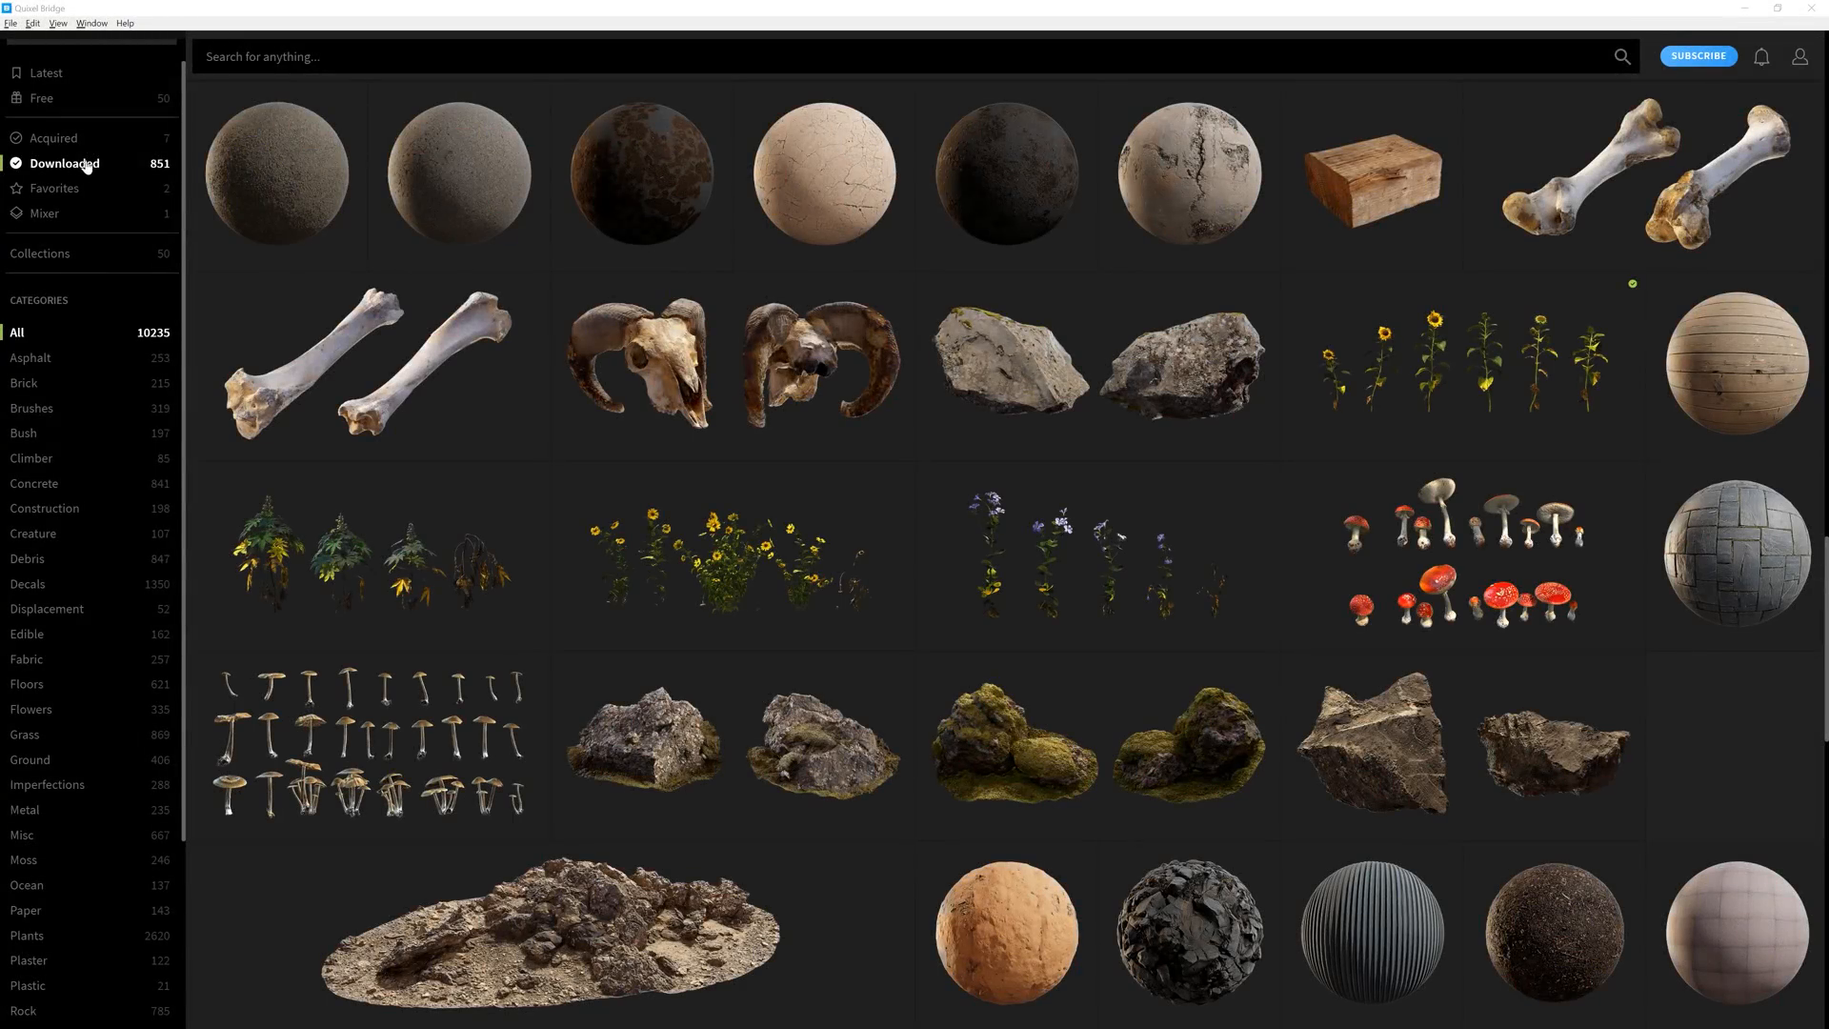
Step: Select the Ram Skull asset and set its export target to Unreal Engine
click(735, 363)
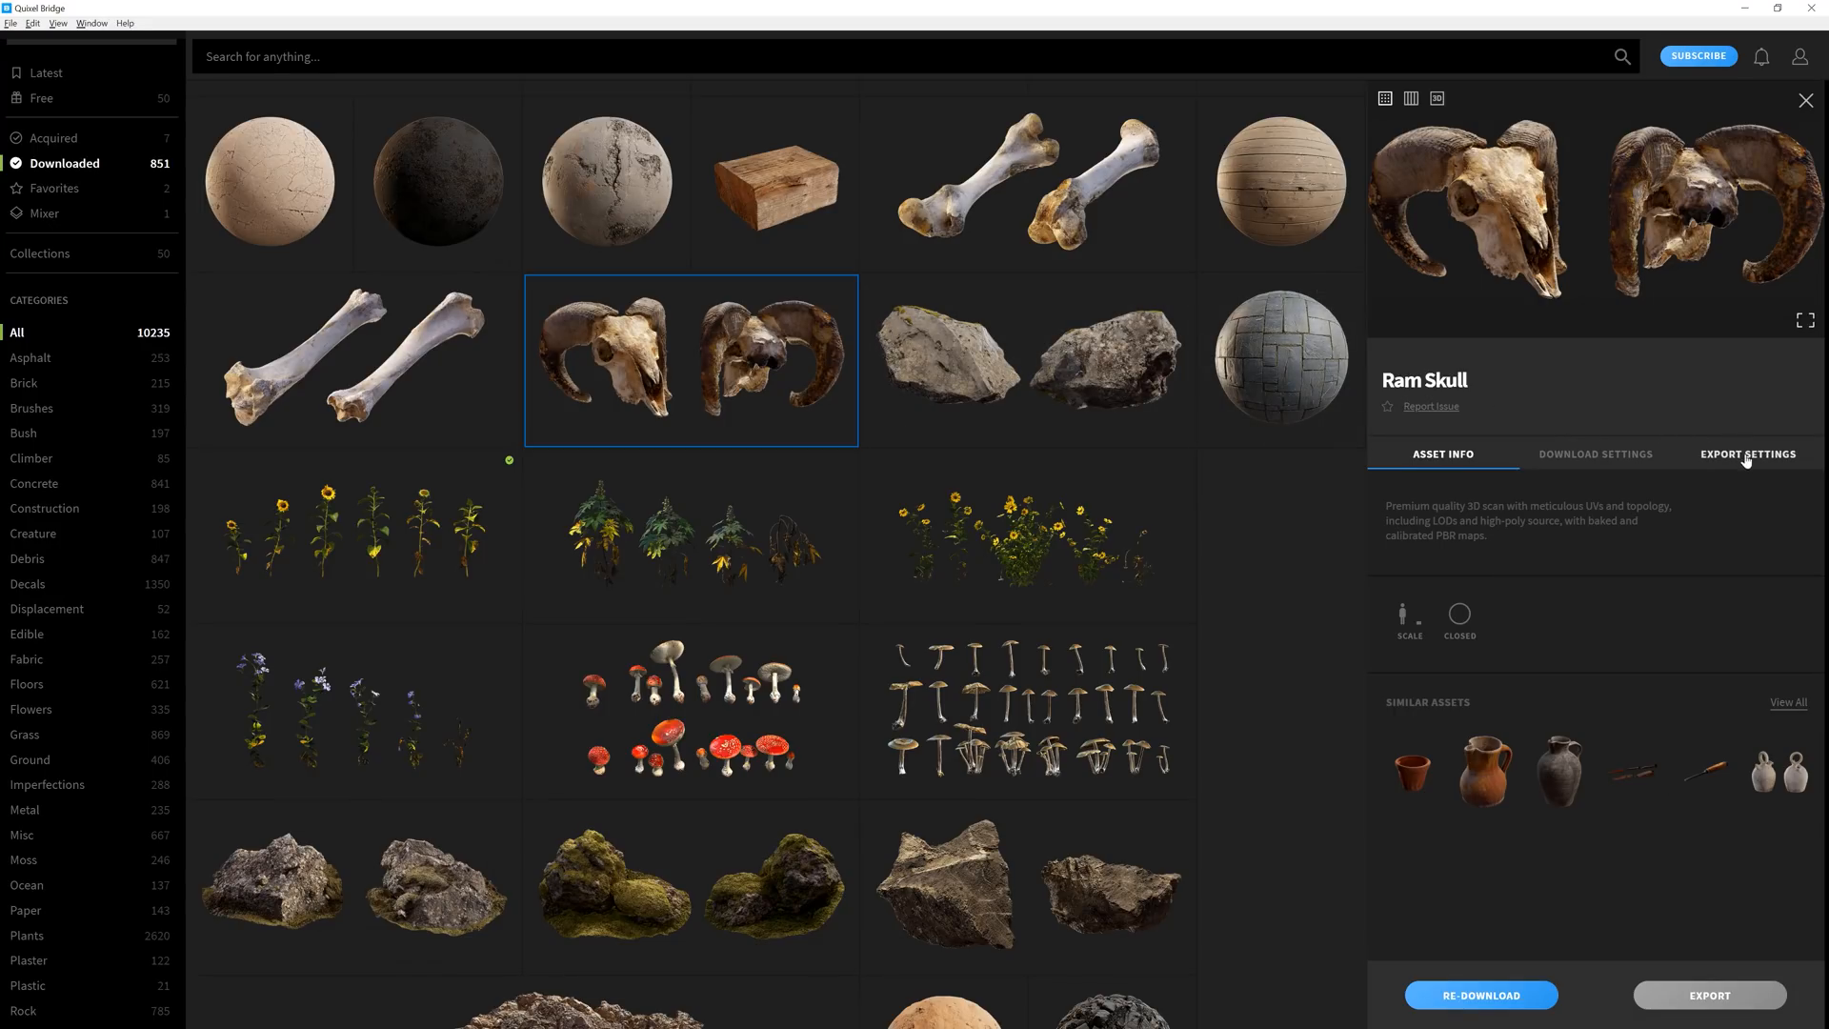
click(1746, 453)
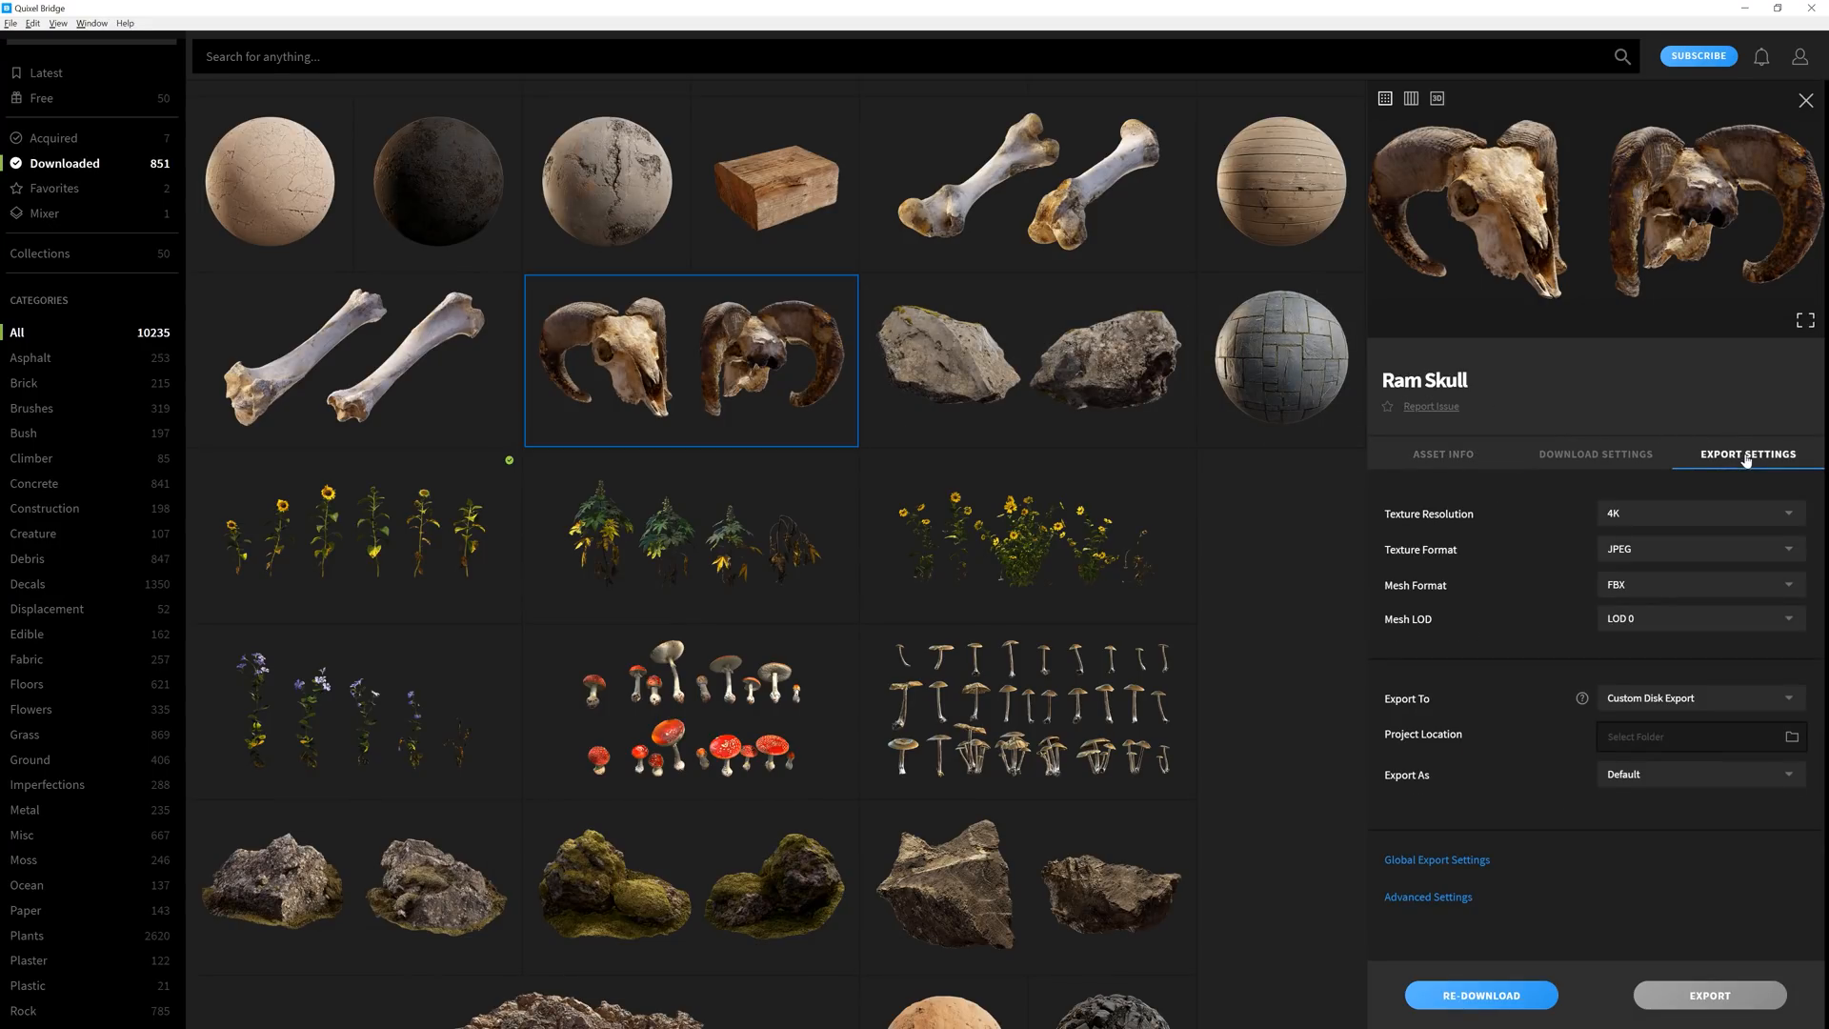
click(1699, 698)
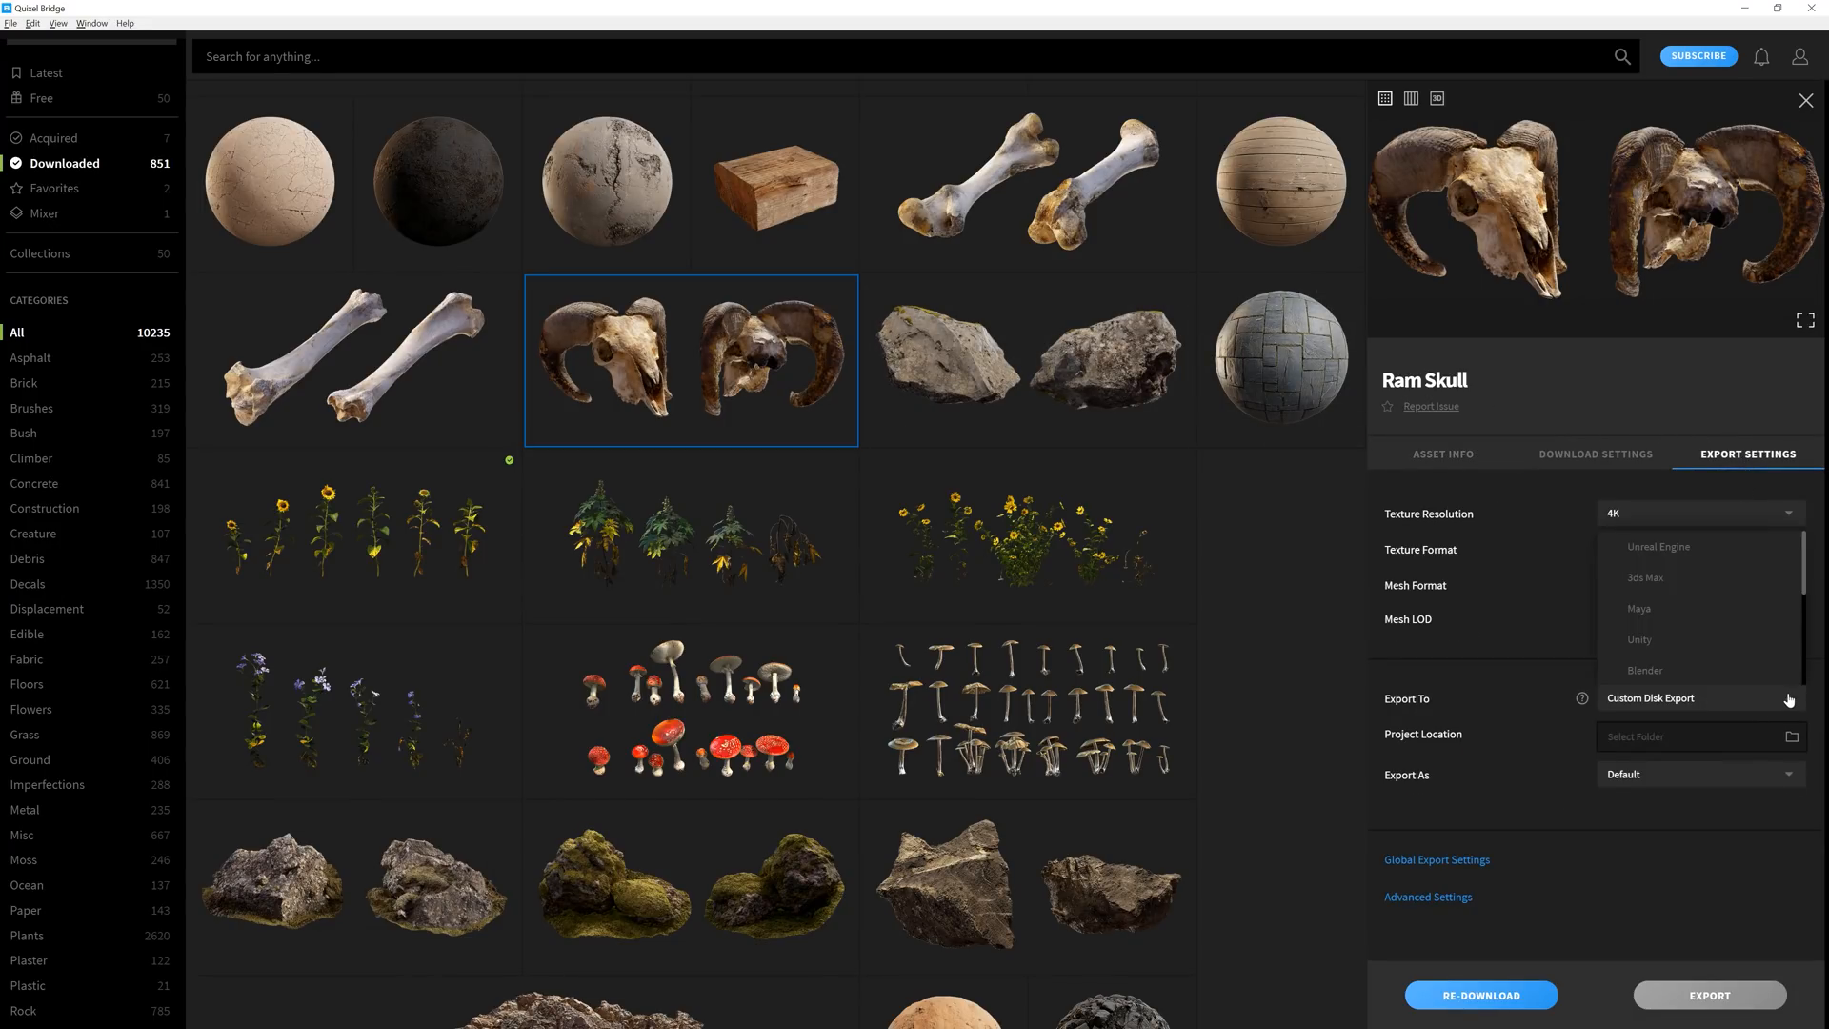
click(1658, 546)
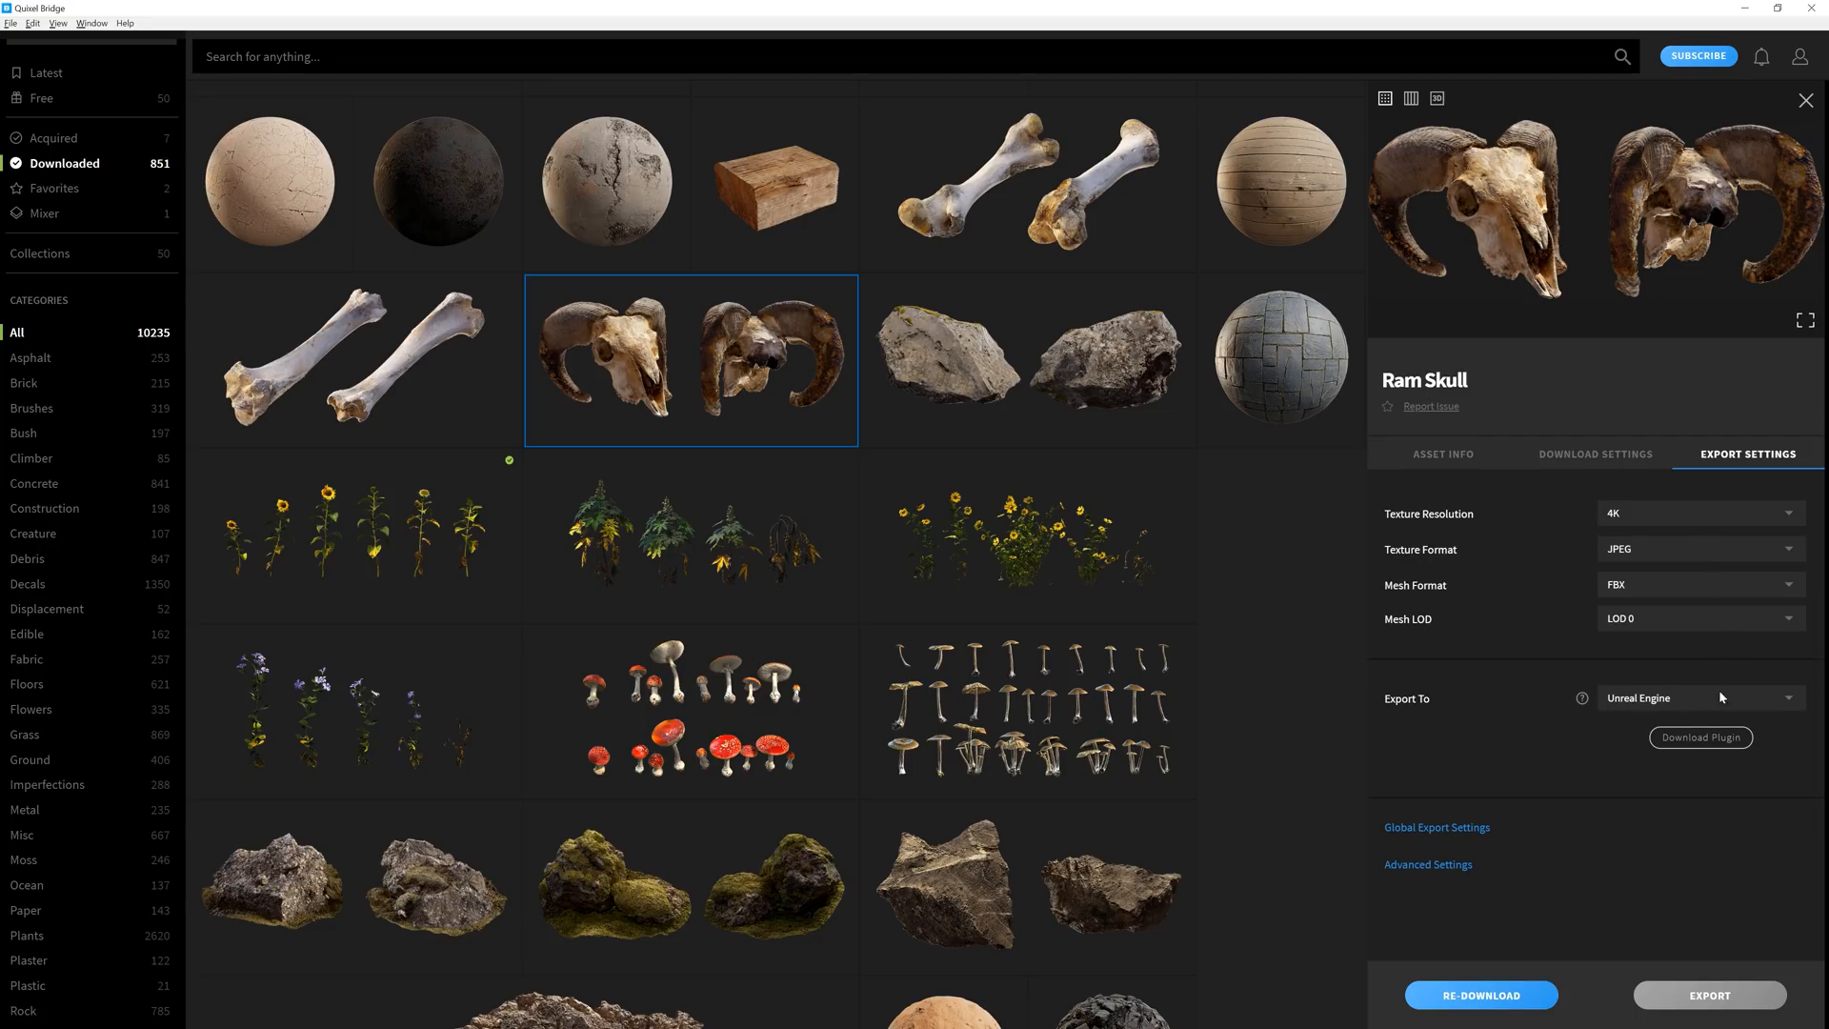
Step: Start the Unreal plugin download, keeping engine version 4.23
click(1699, 736)
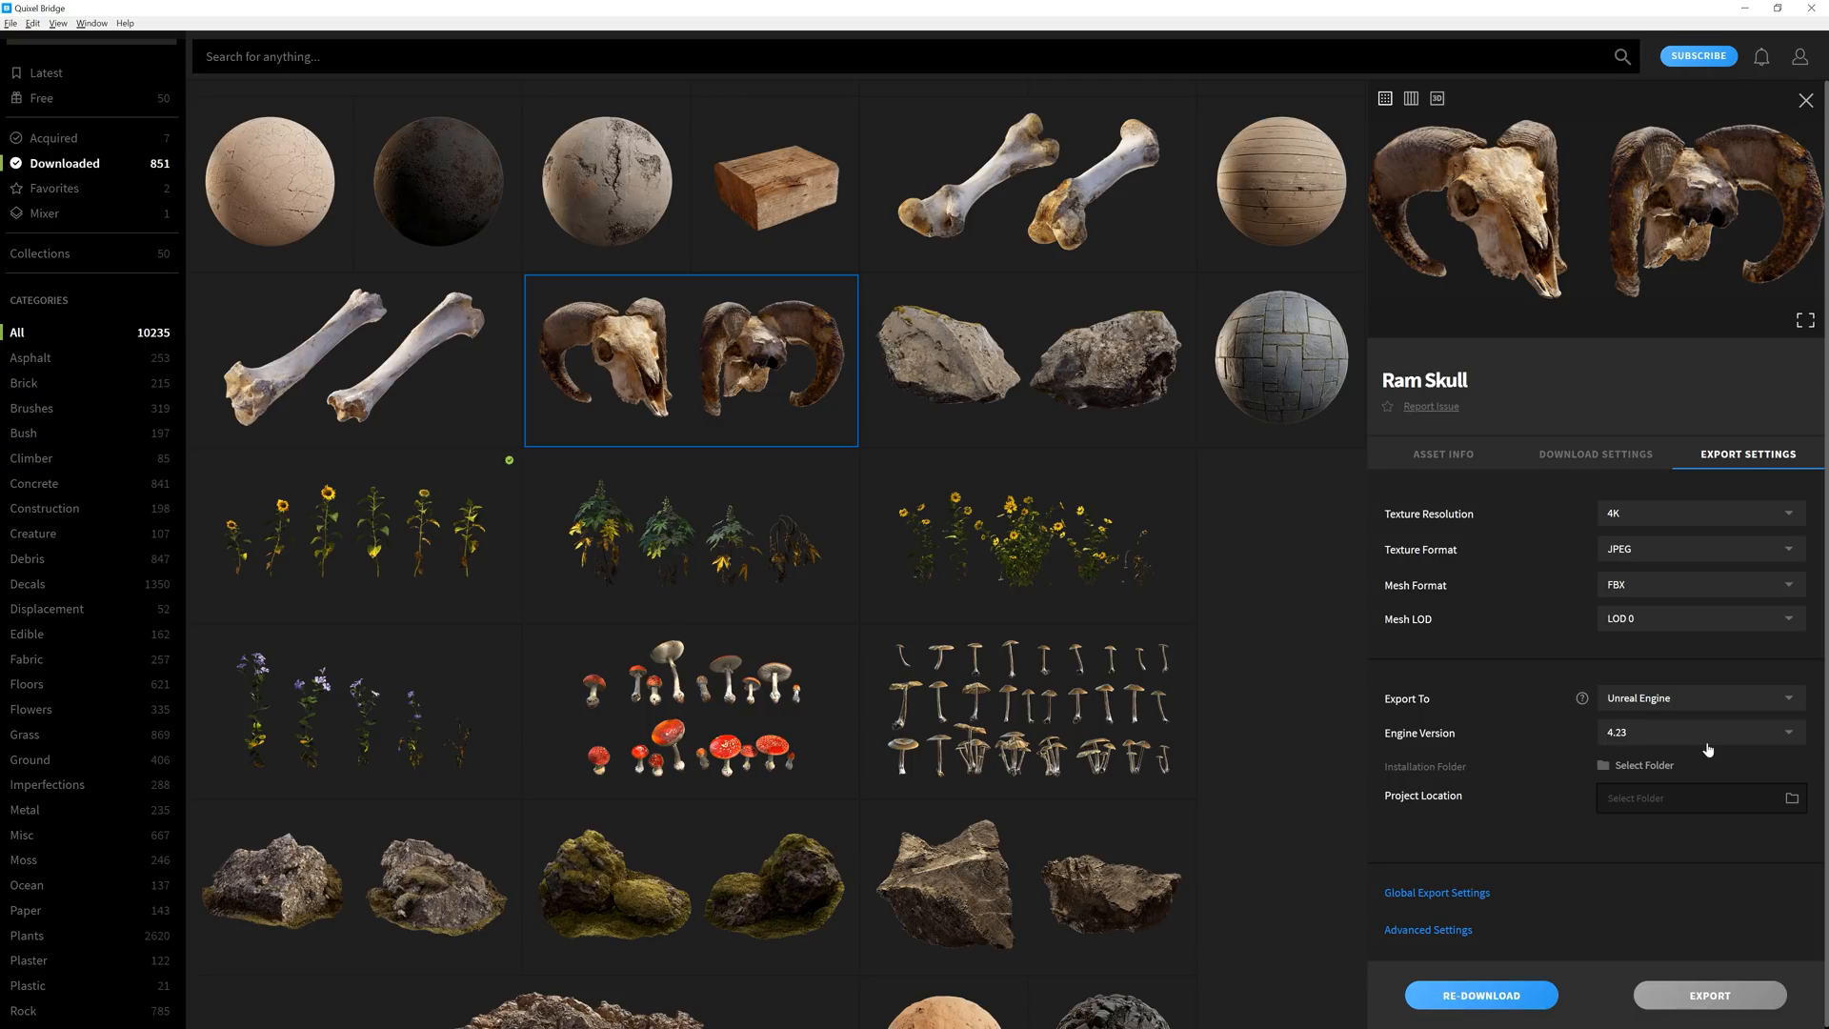
click(1697, 733)
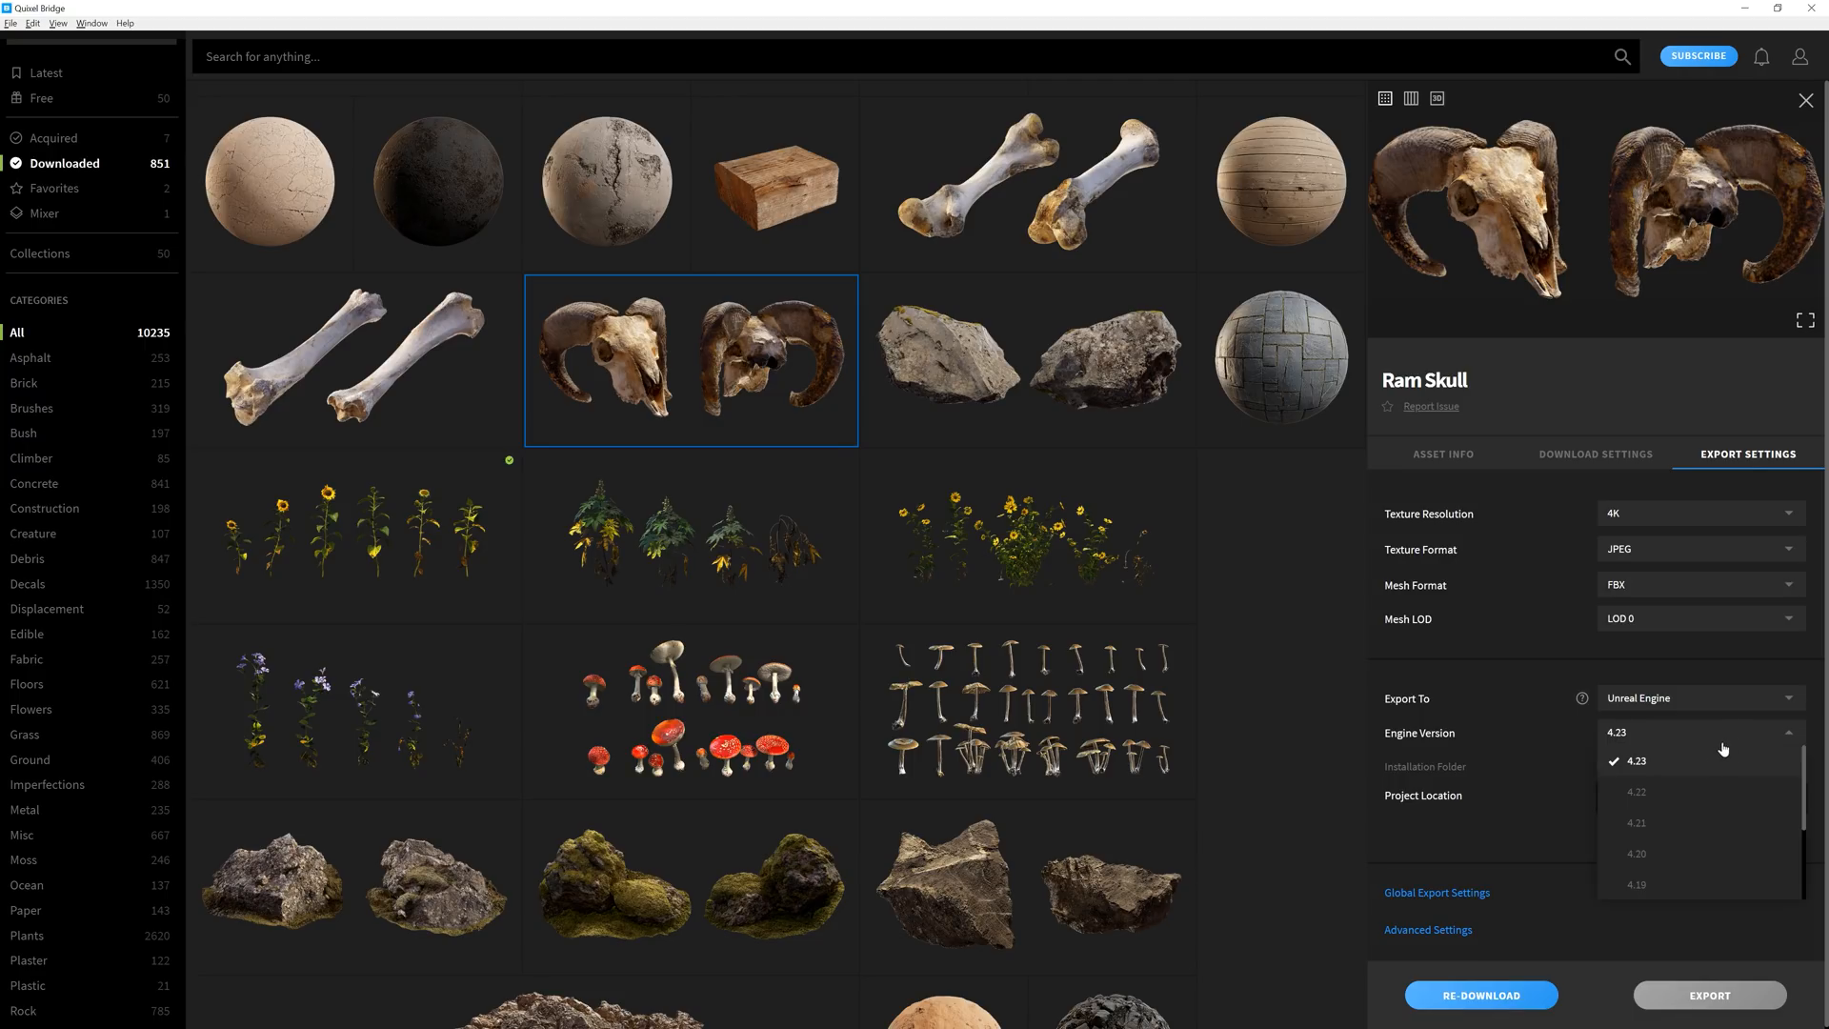
click(1636, 759)
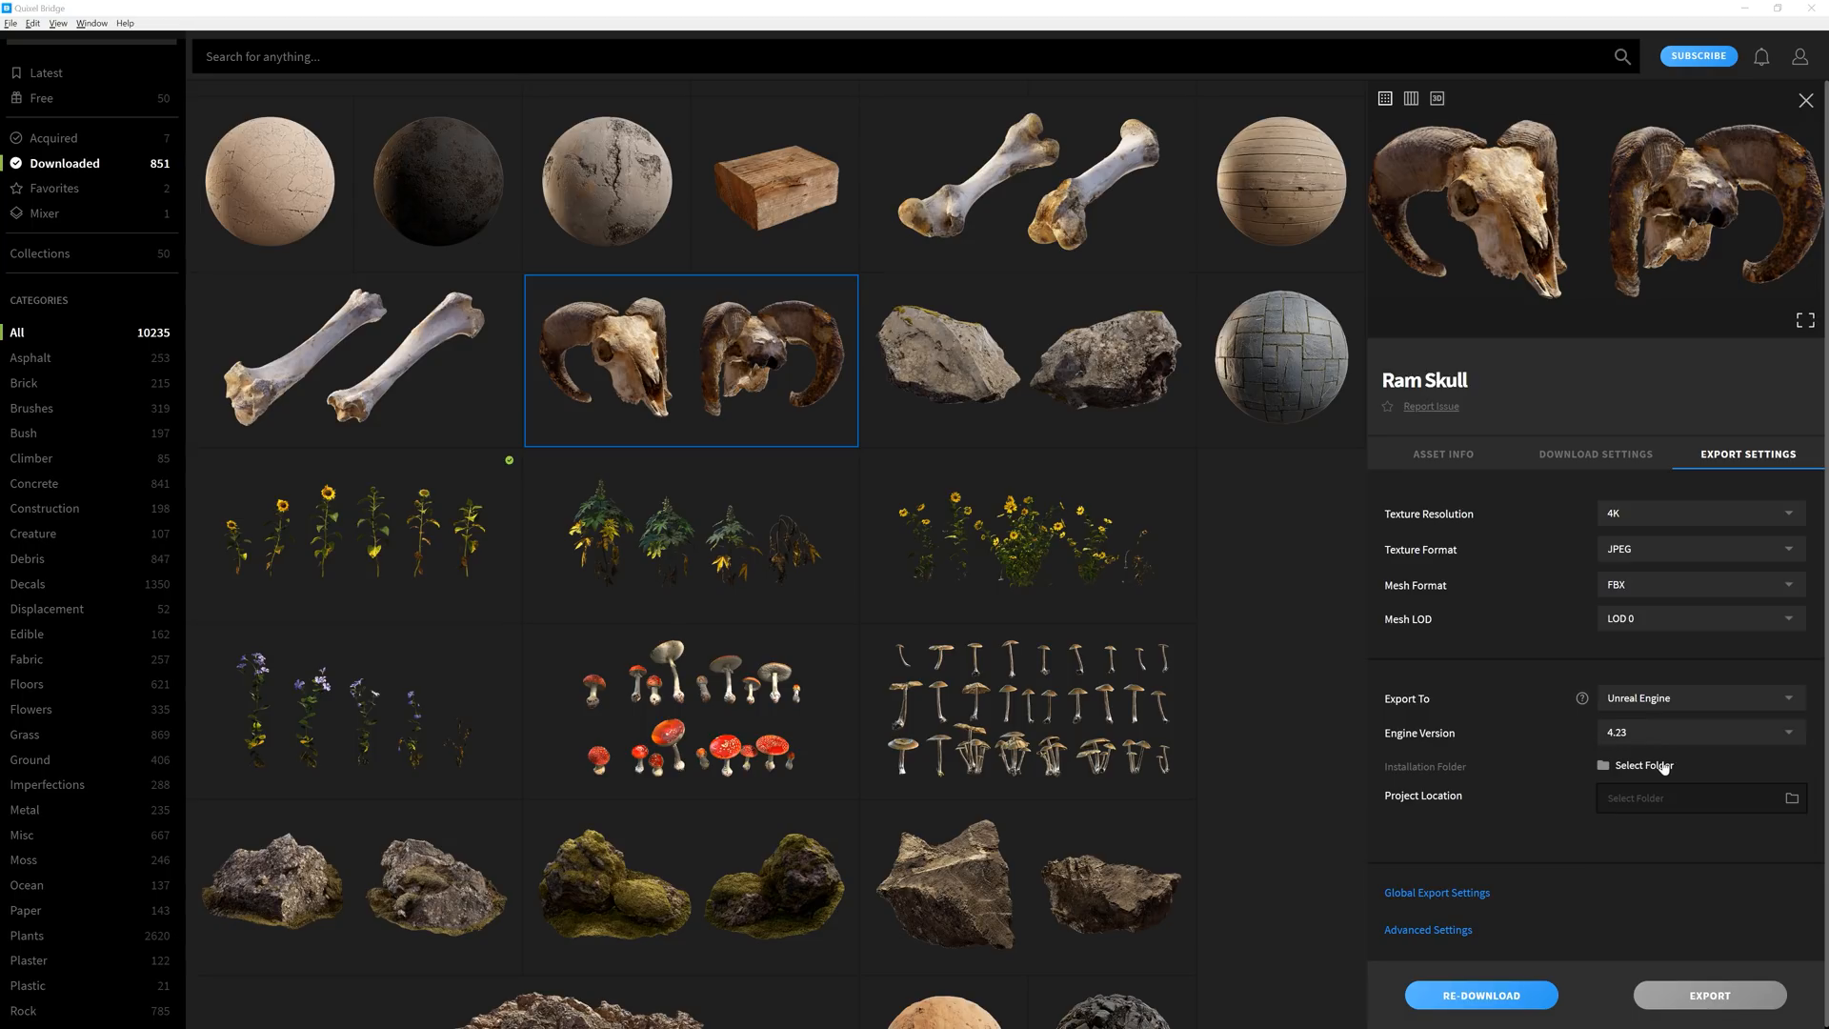
Step: Install the plugin into the UE_4.23 Engine > Plugins folder
click(1638, 764)
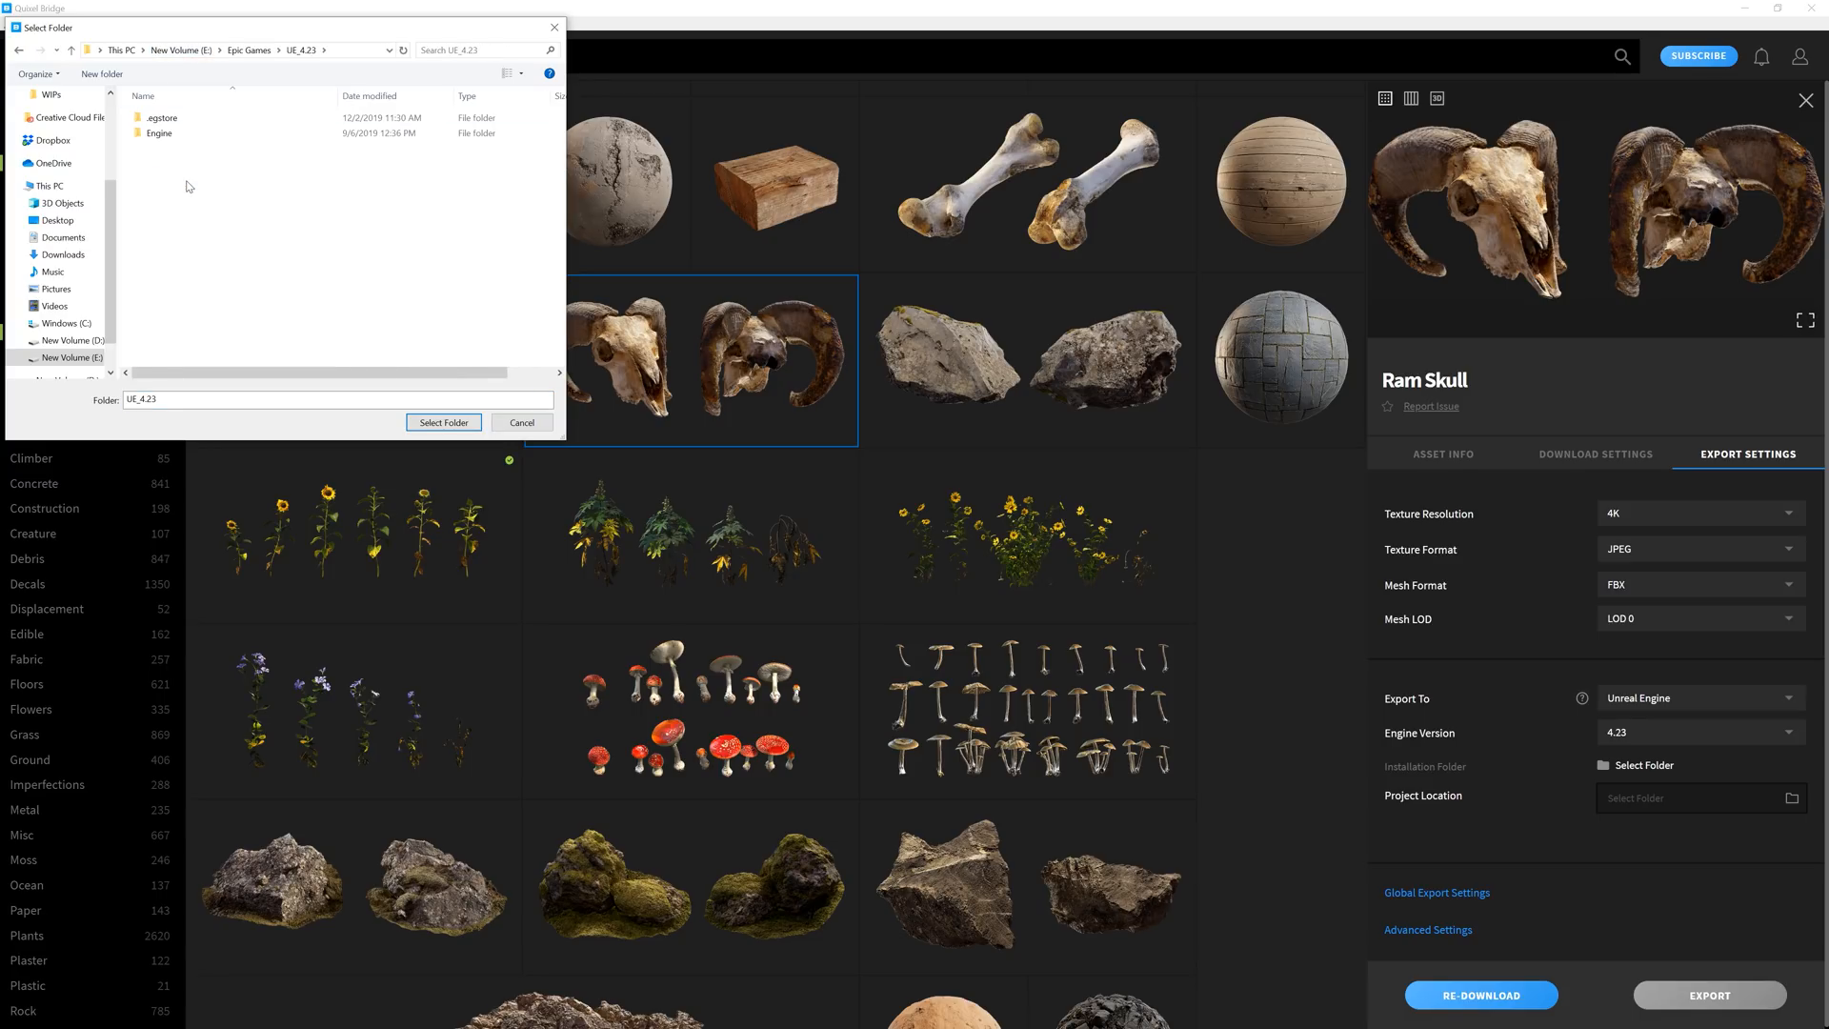
double_click(158, 132)
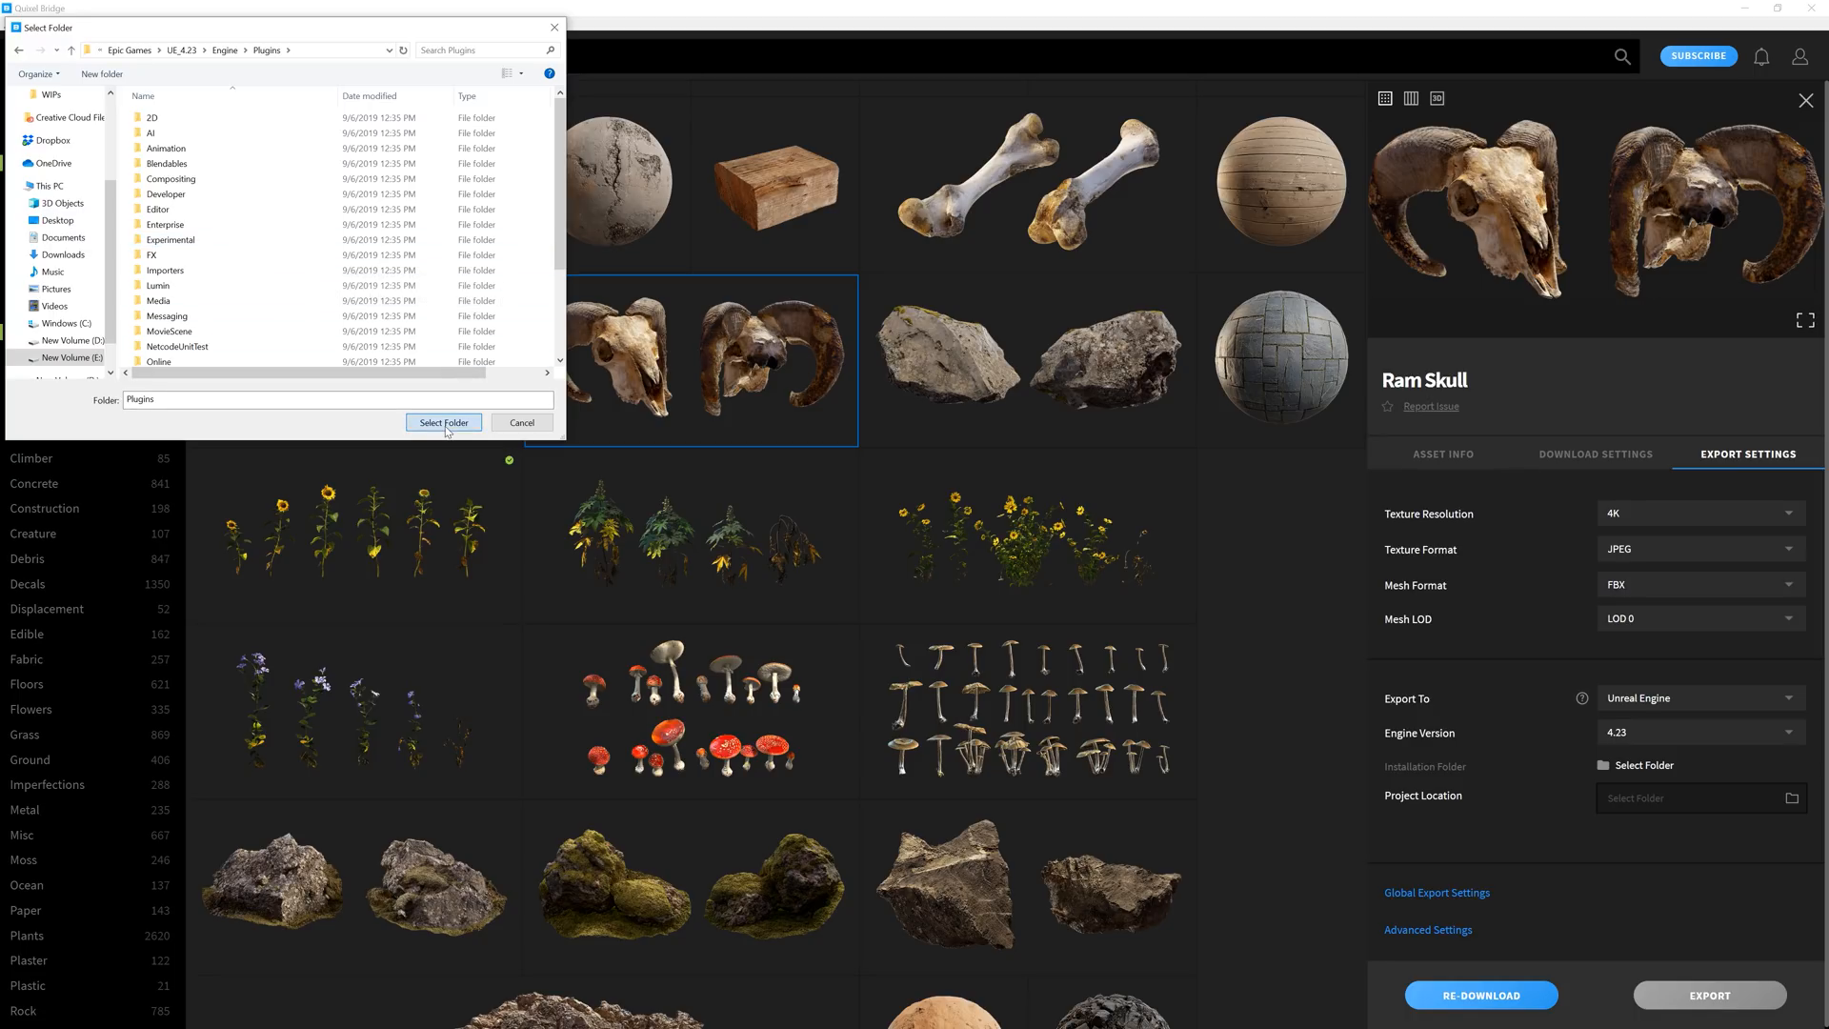
click(443, 422)
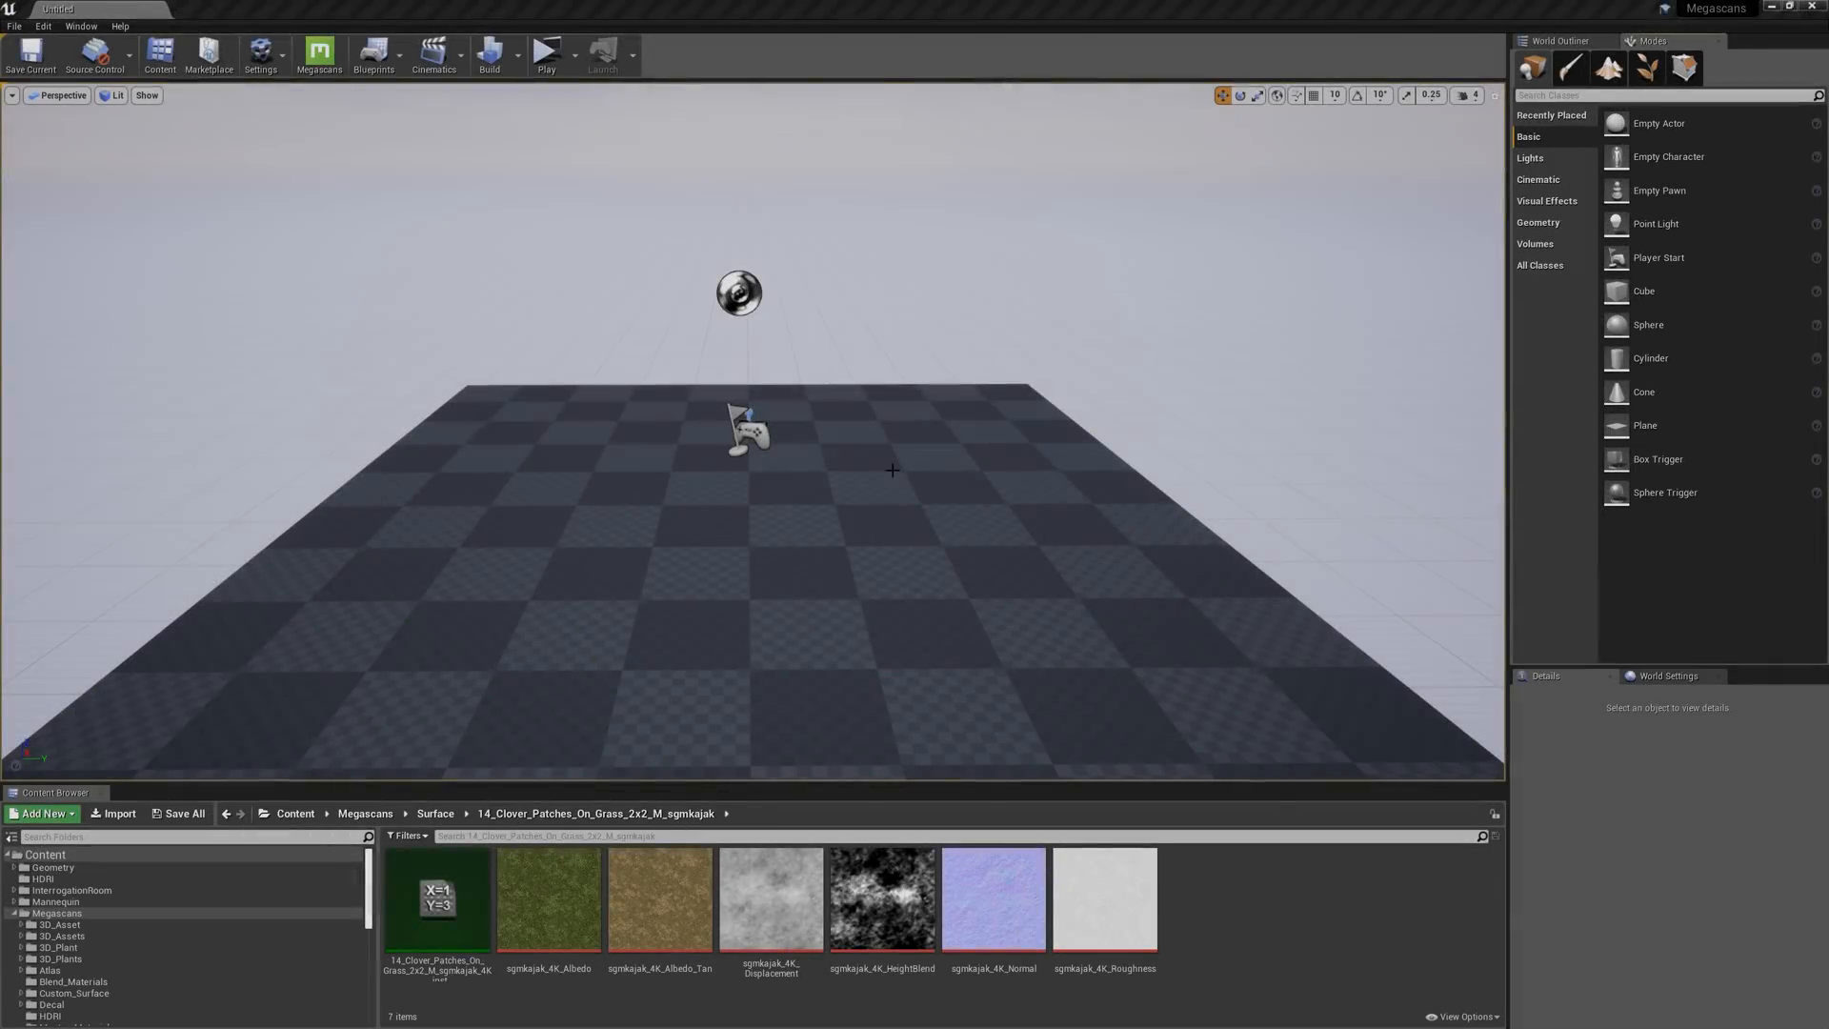
mouse_move(318, 53)
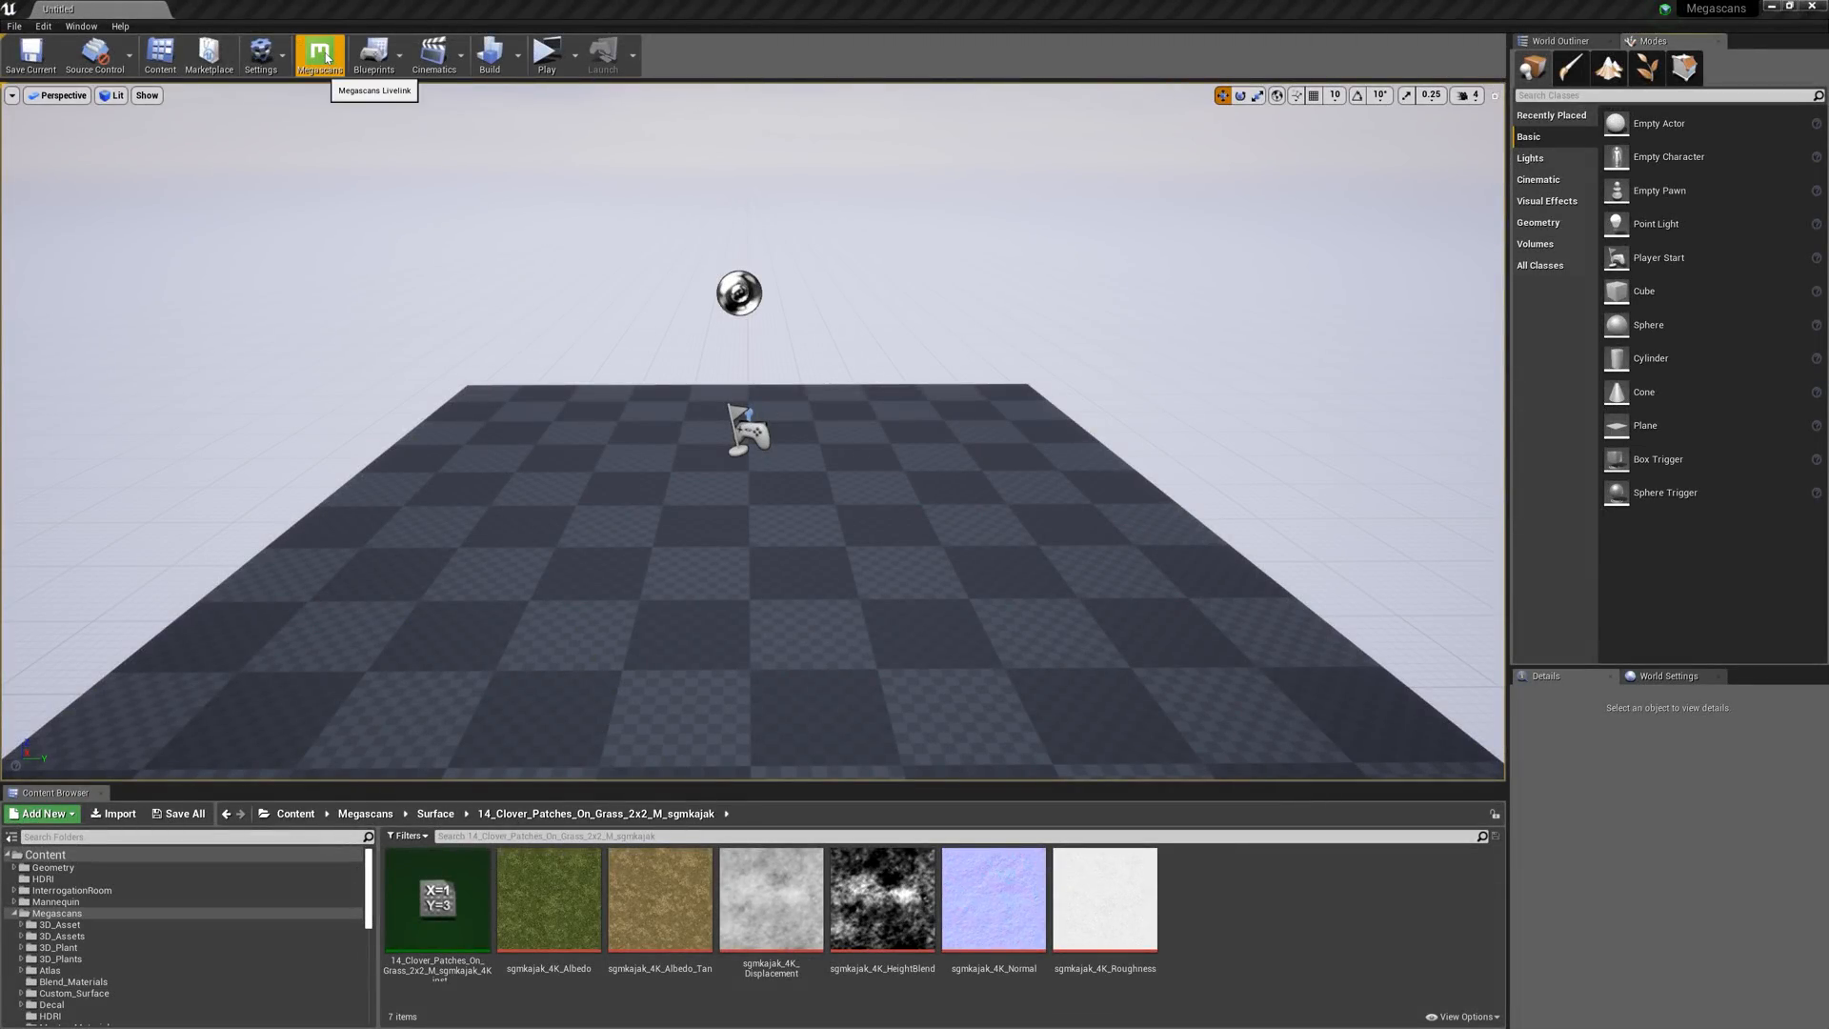
Step: Open the Megascans LiveLink window from the Megascans toolbar button
click(320, 52)
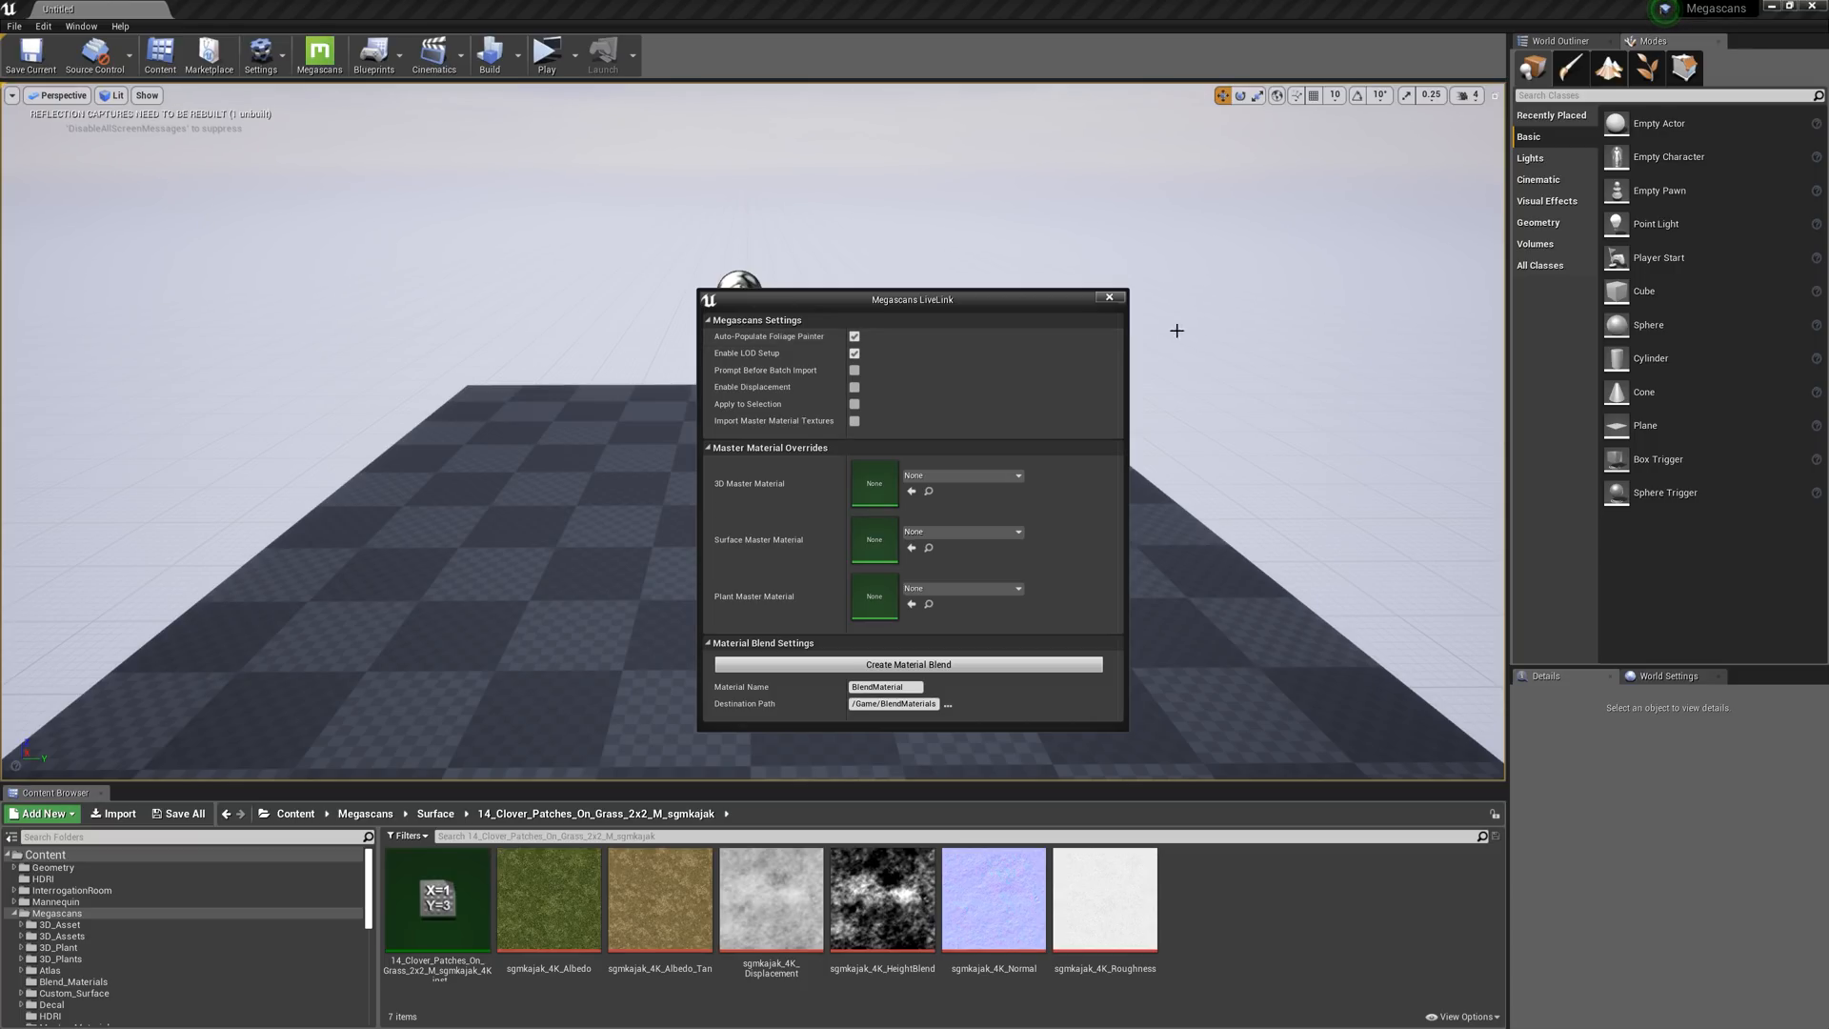
click(1647, 68)
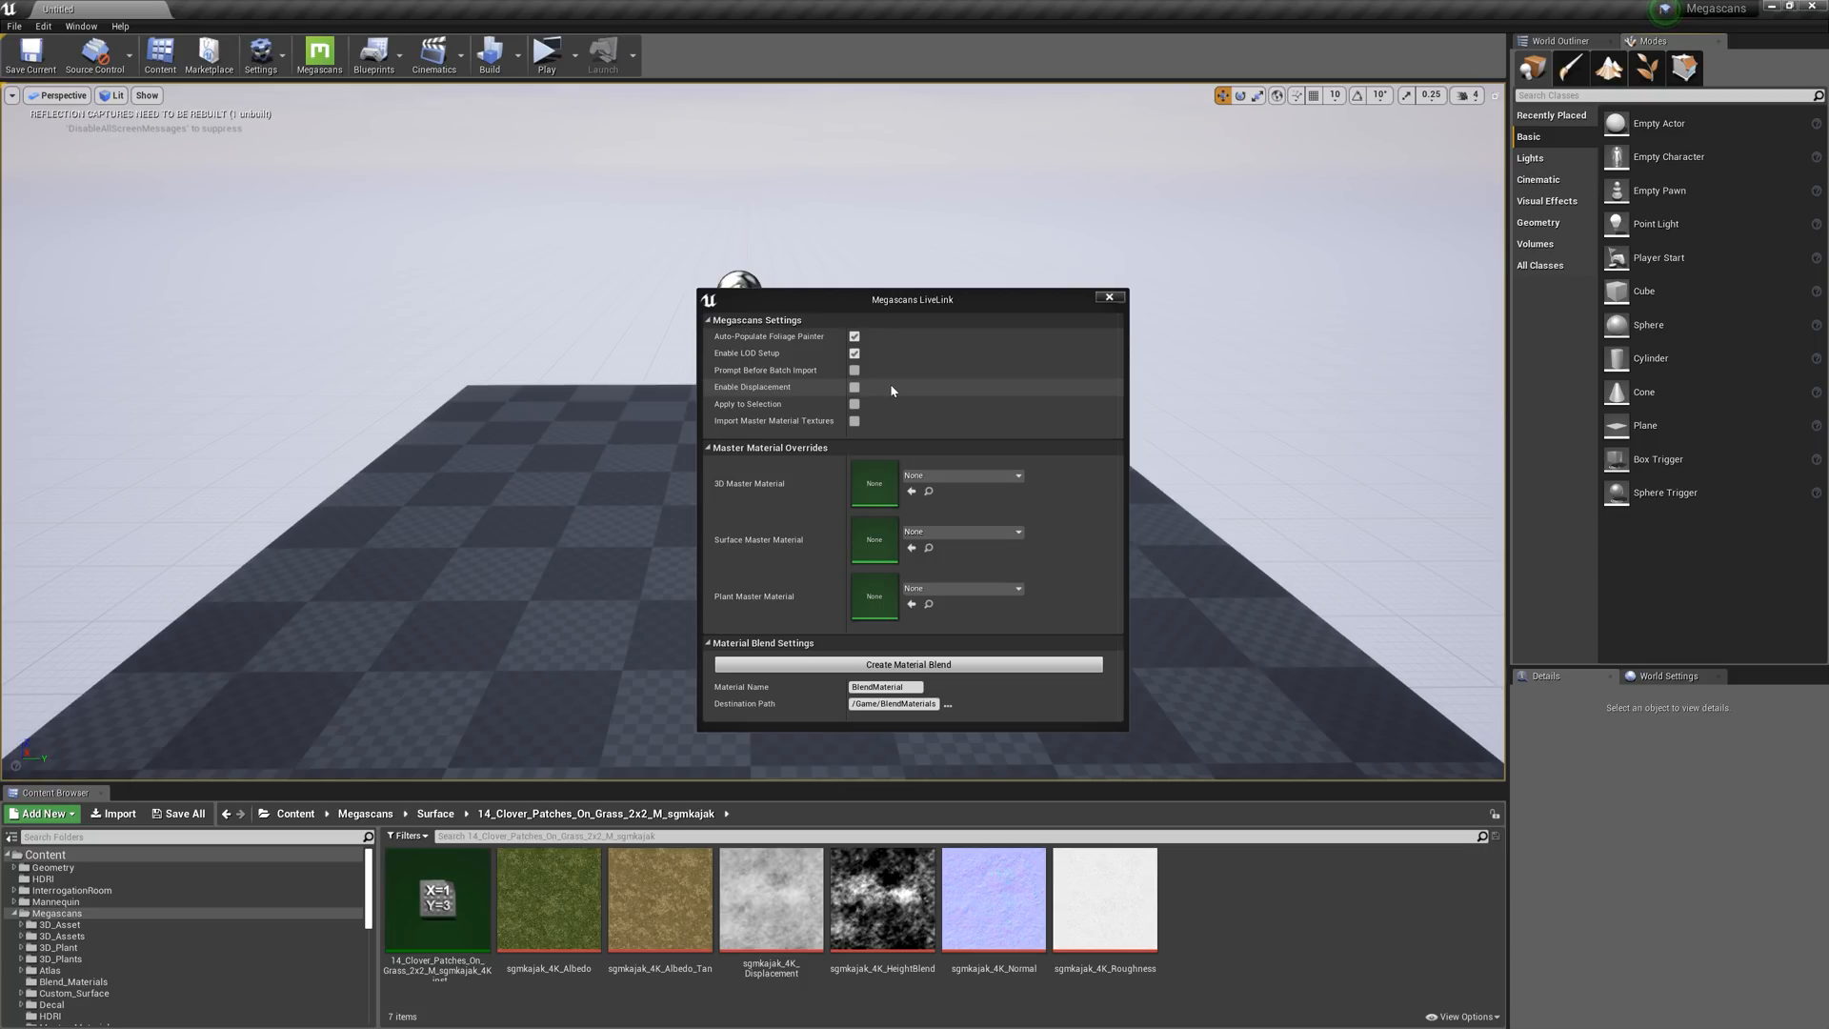
mouse_move(896, 408)
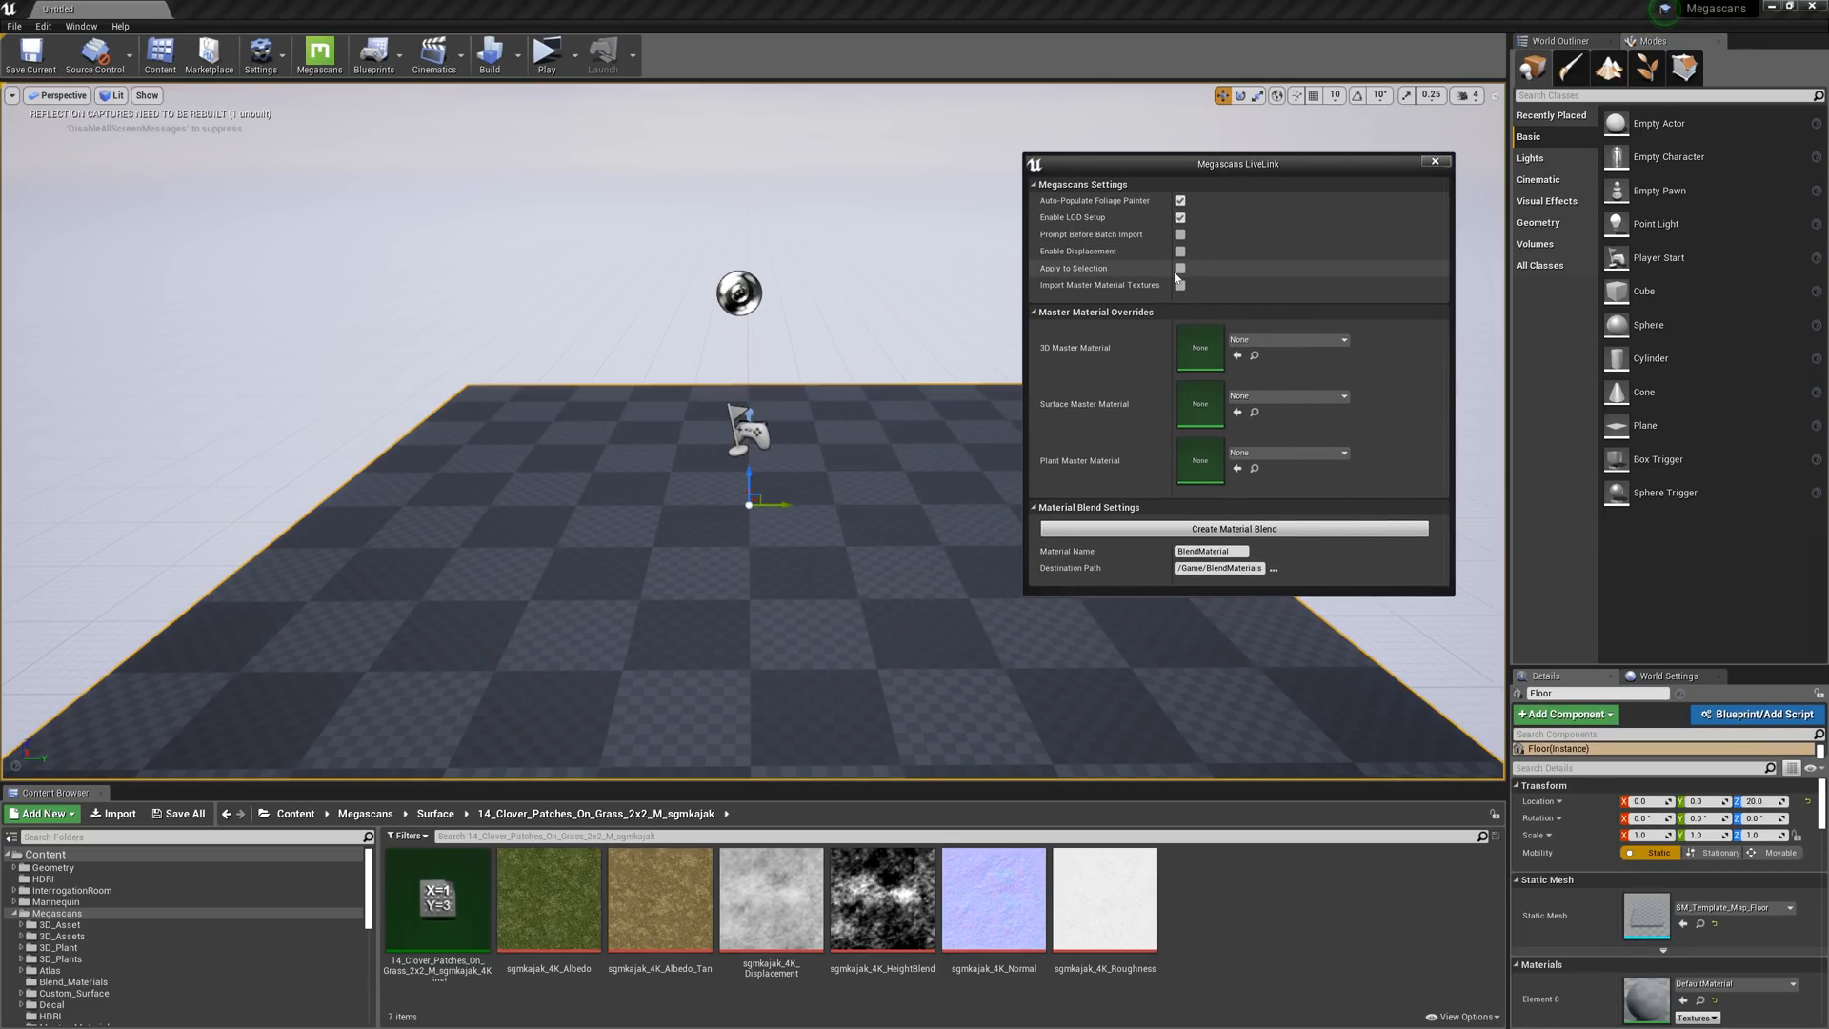
click(1179, 268)
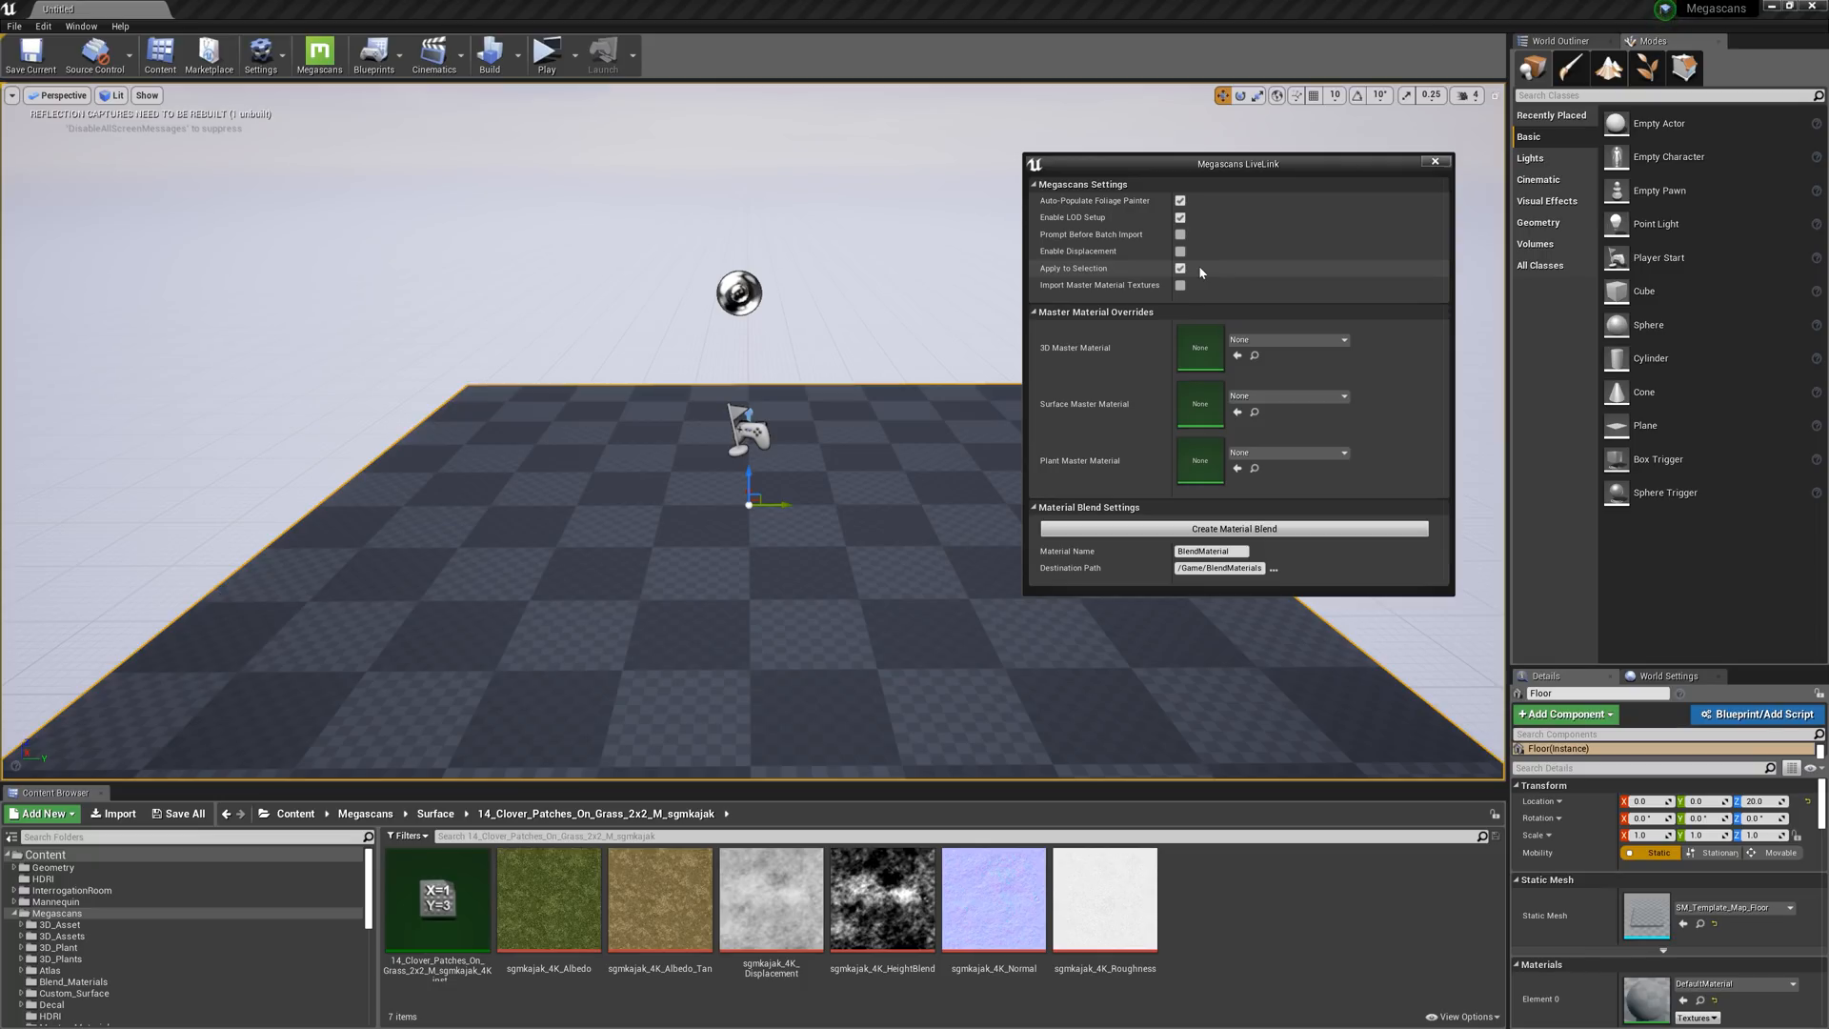
click(1180, 269)
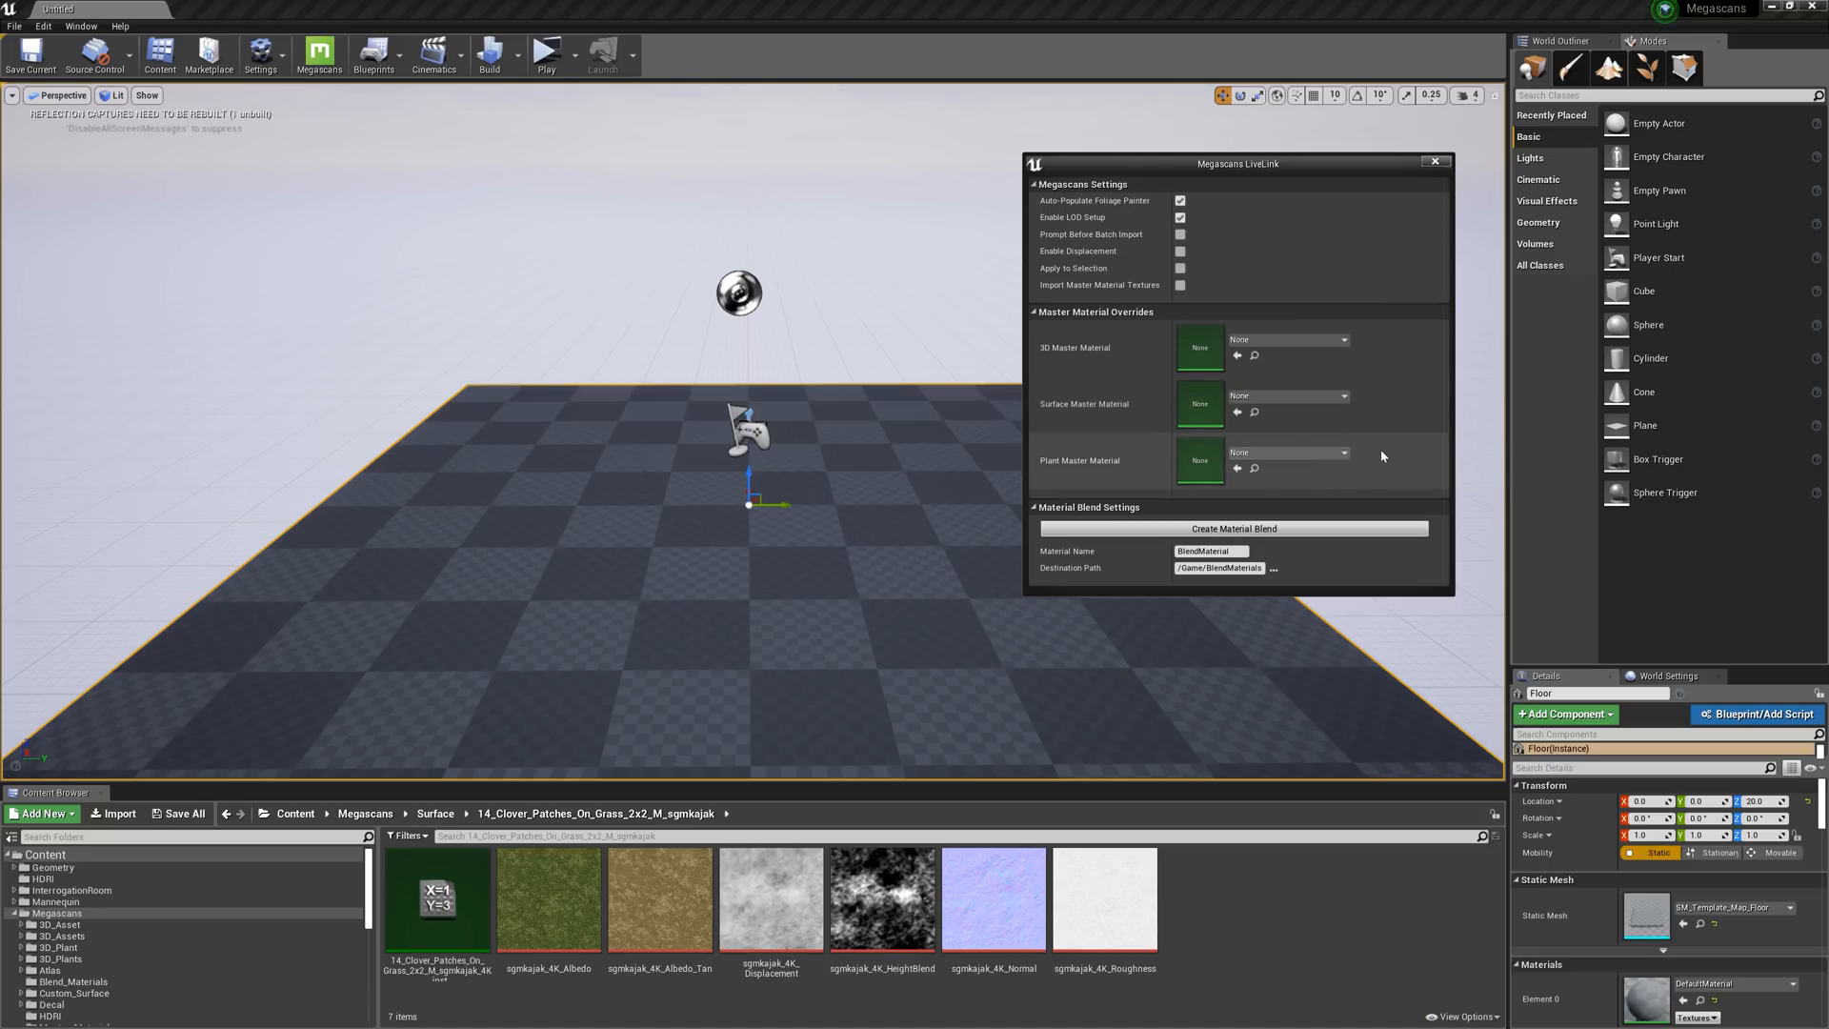
click(1341, 339)
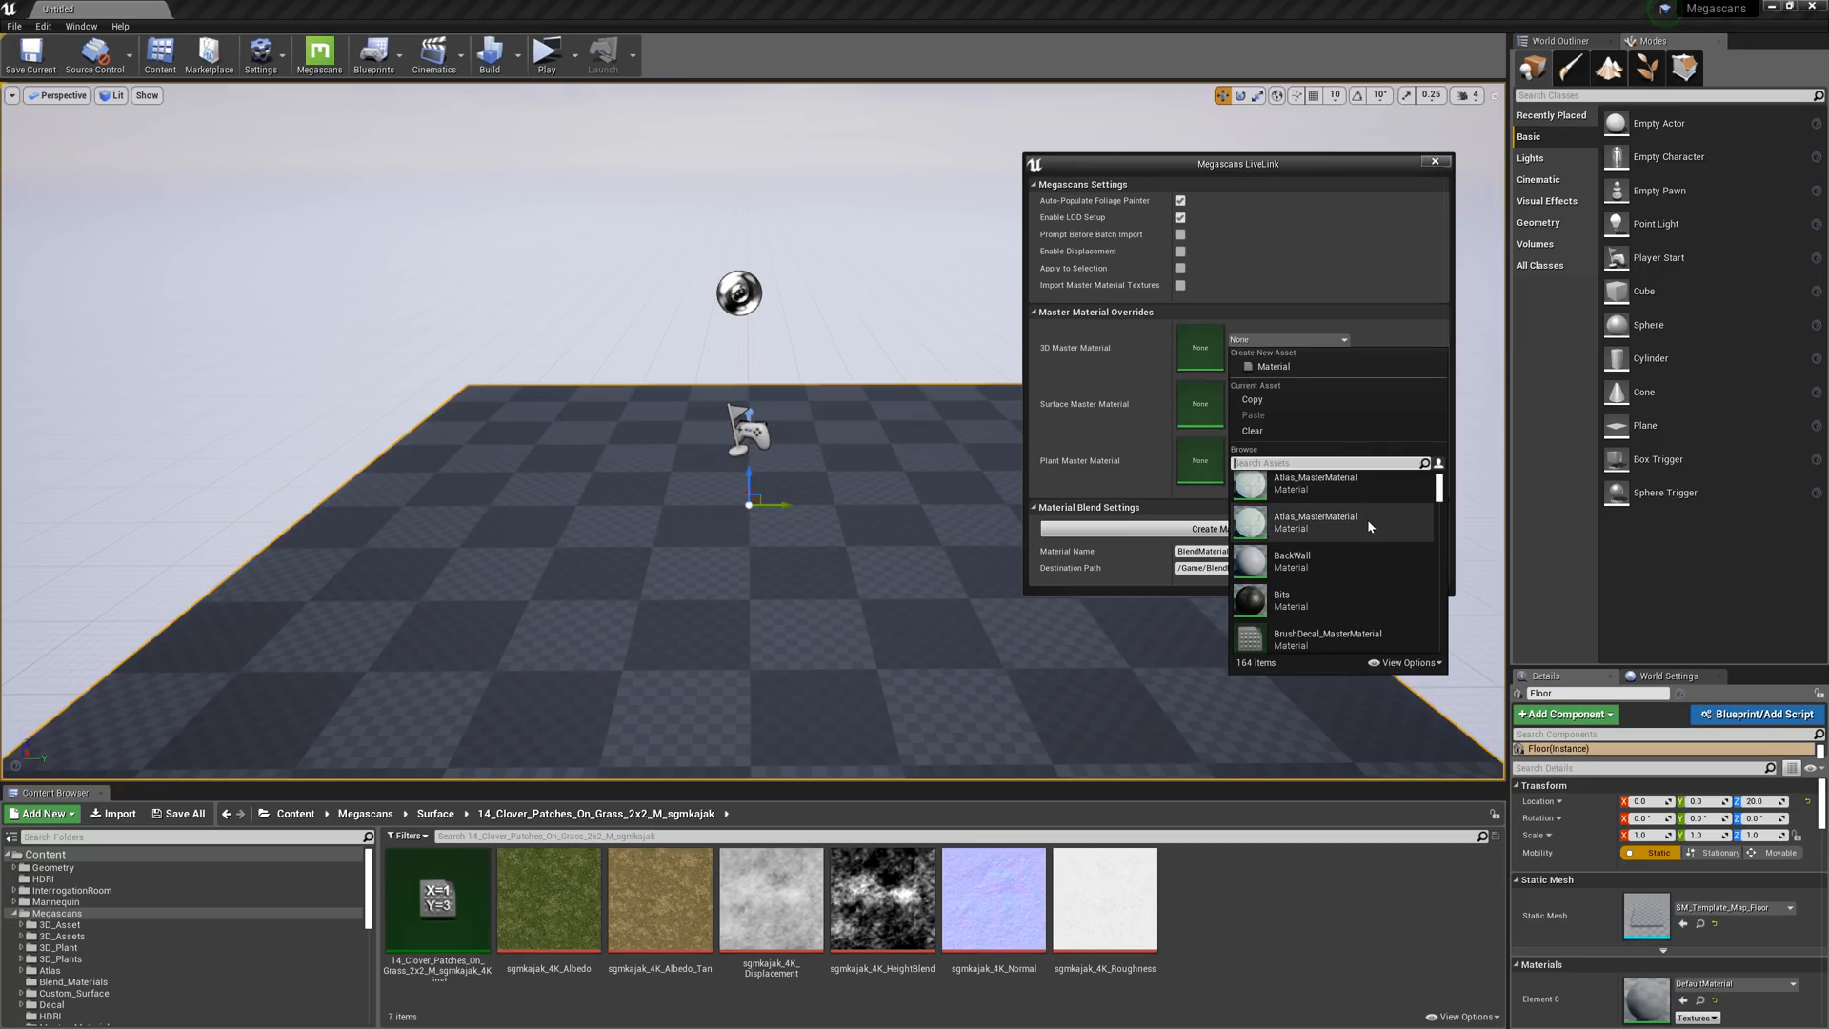
scroll(down, 3)
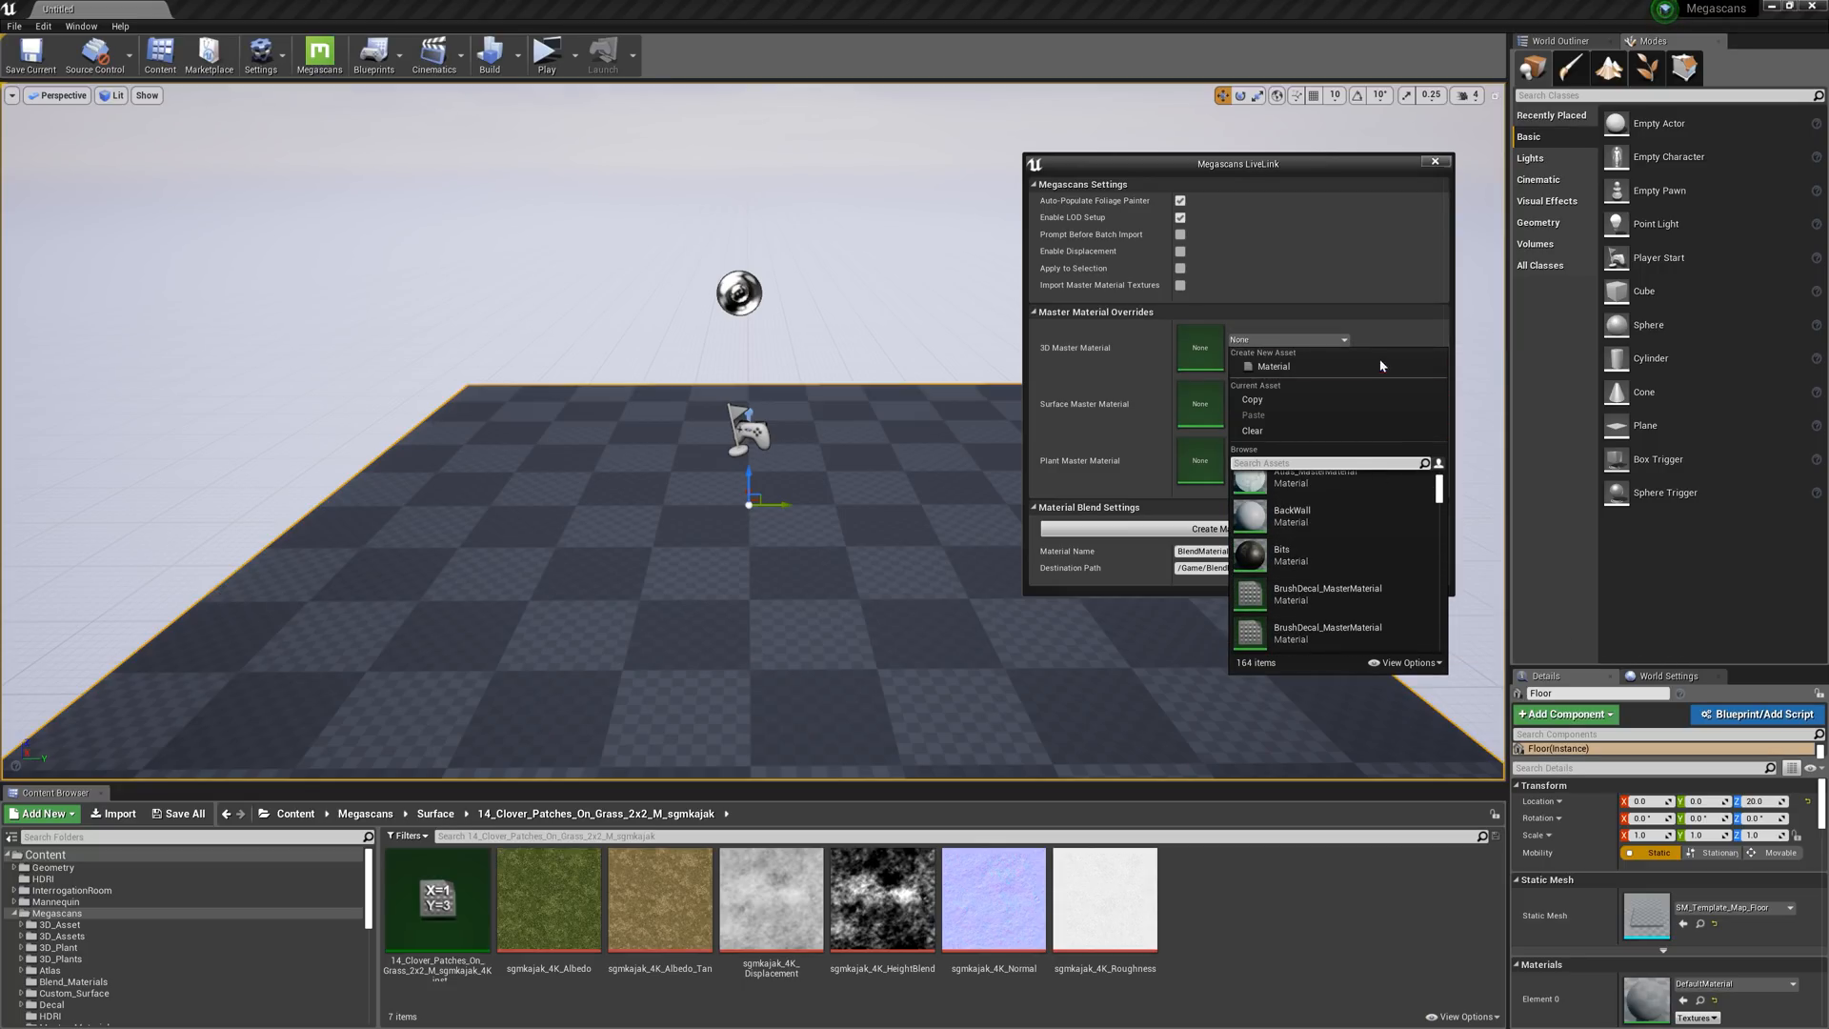
click(1373, 359)
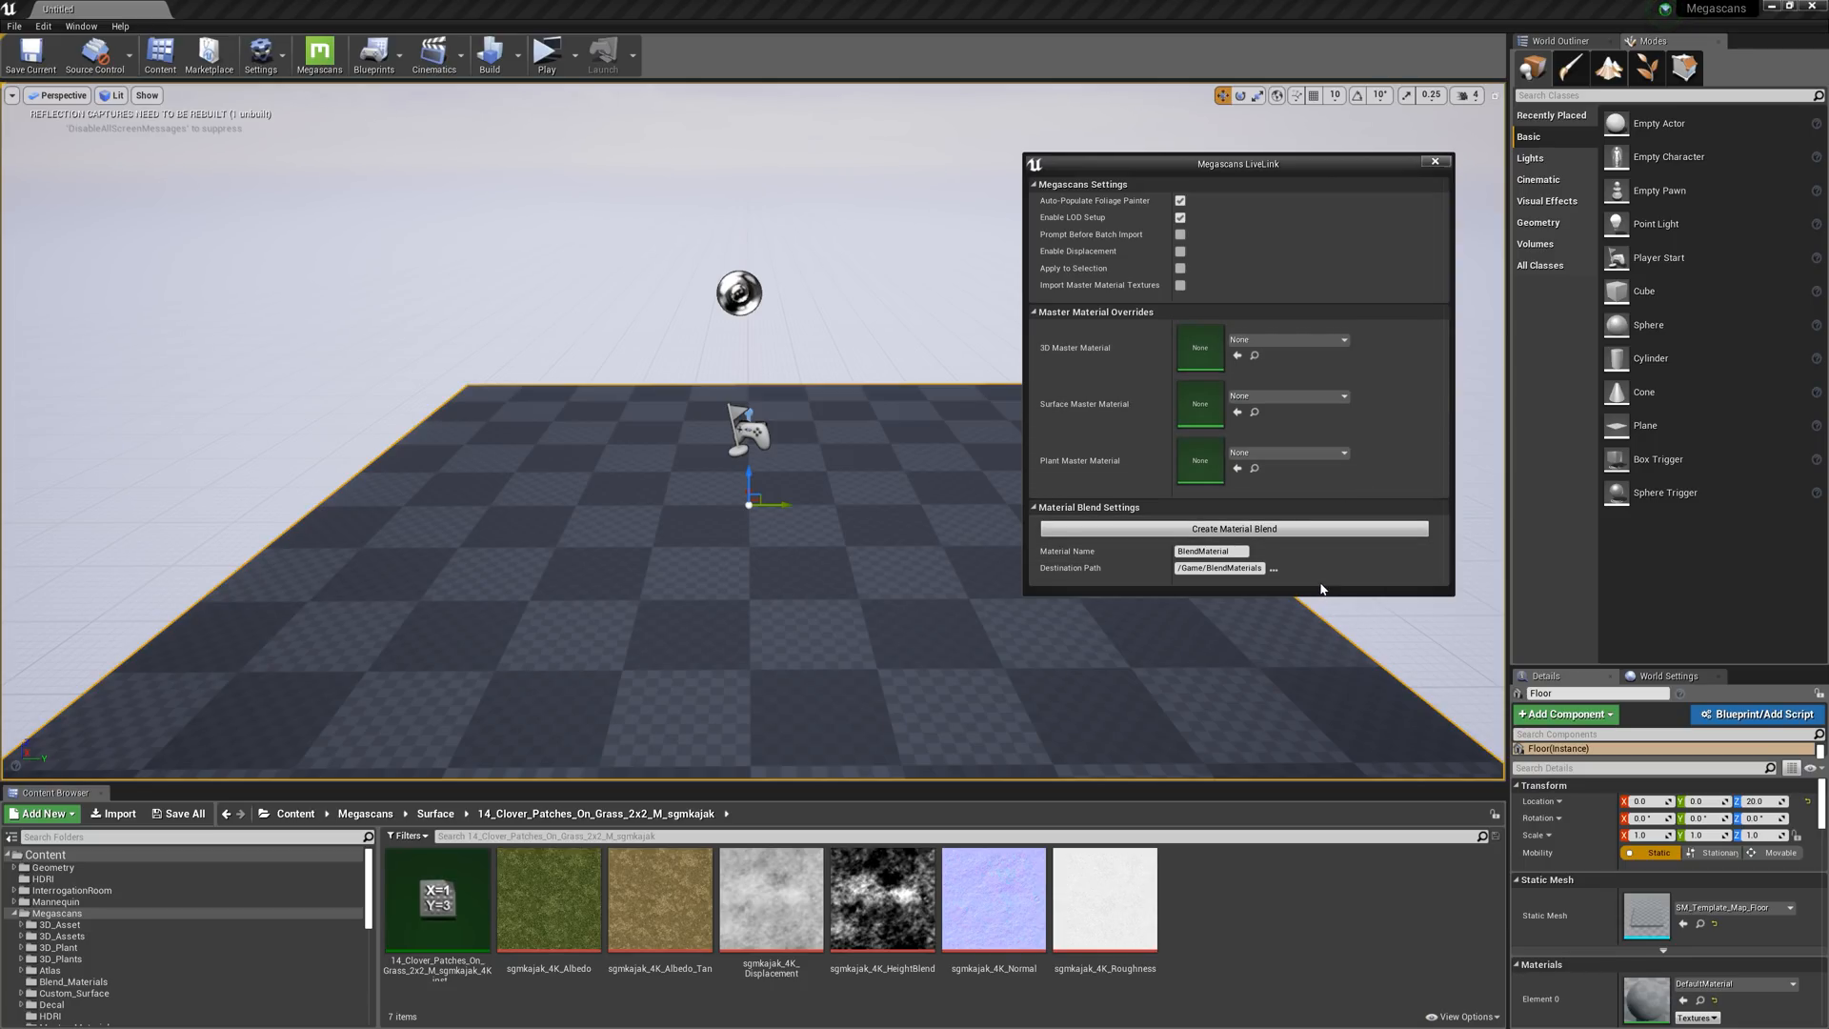
Step: Name the blend 'MyBlendMaterial', pick two surface materials, and create the material blend
click(1209, 550)
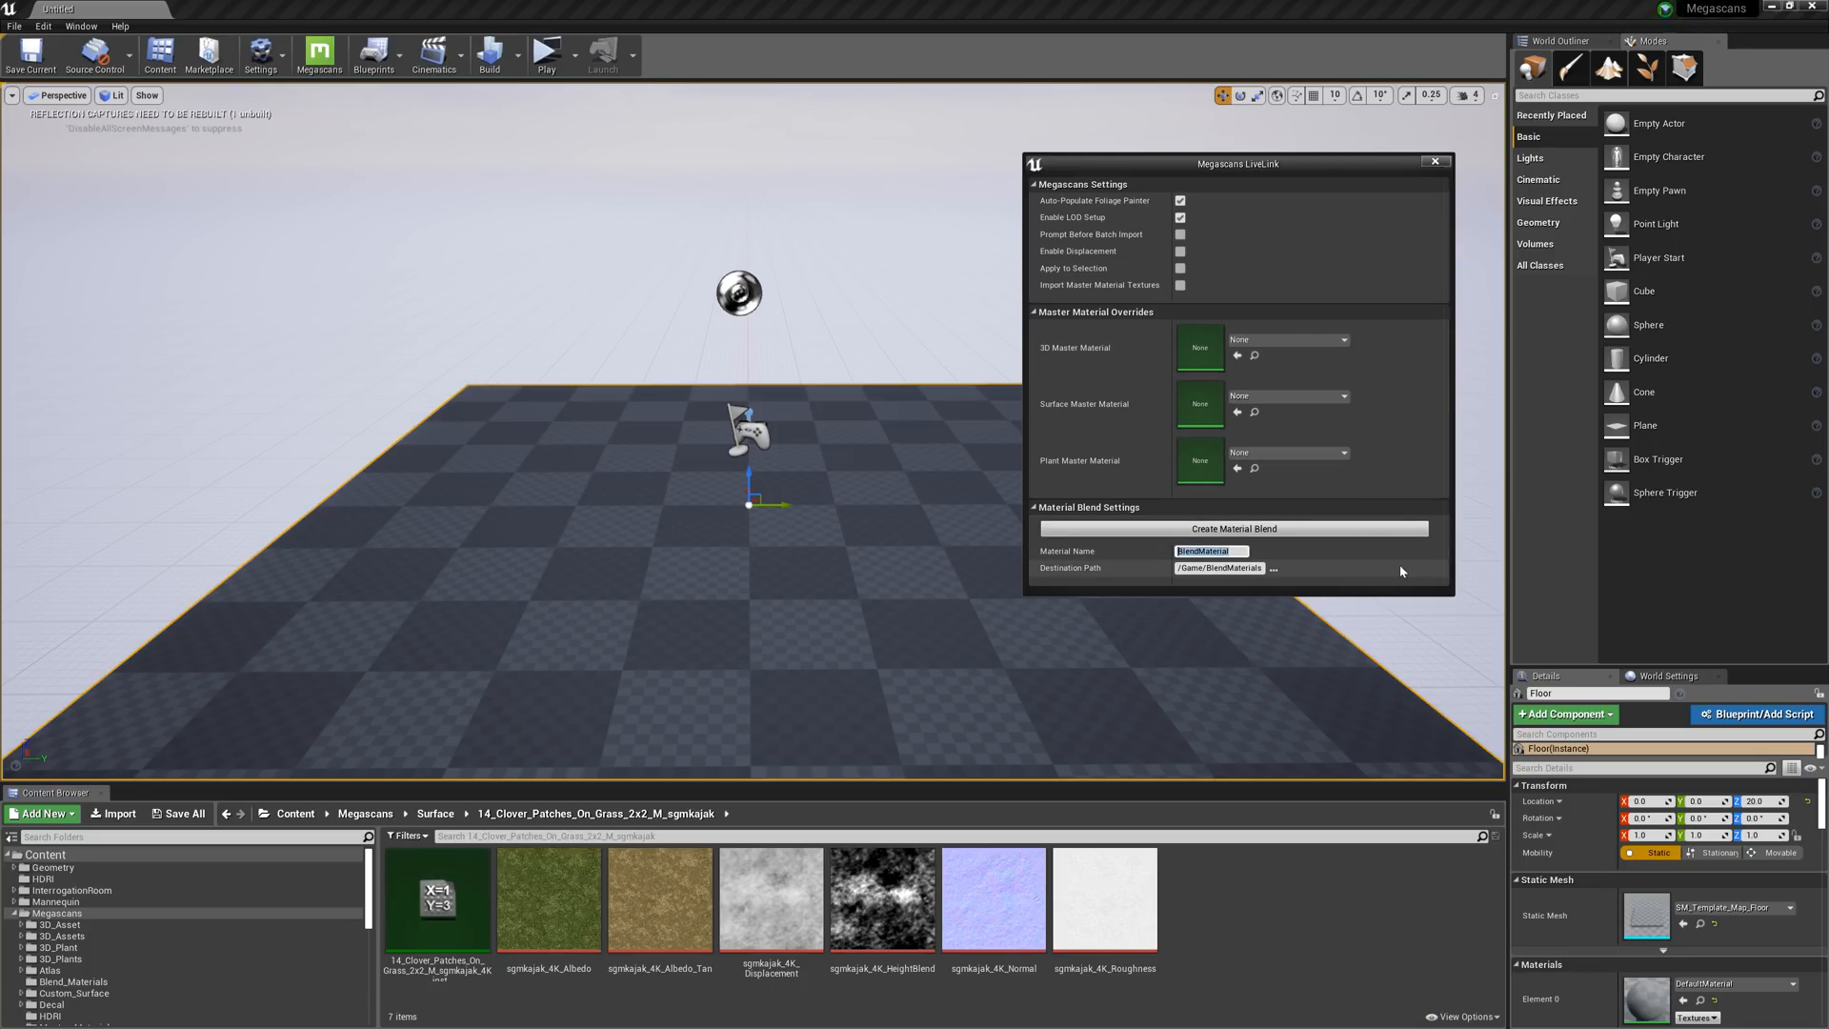
text(MyBlendMaterial)
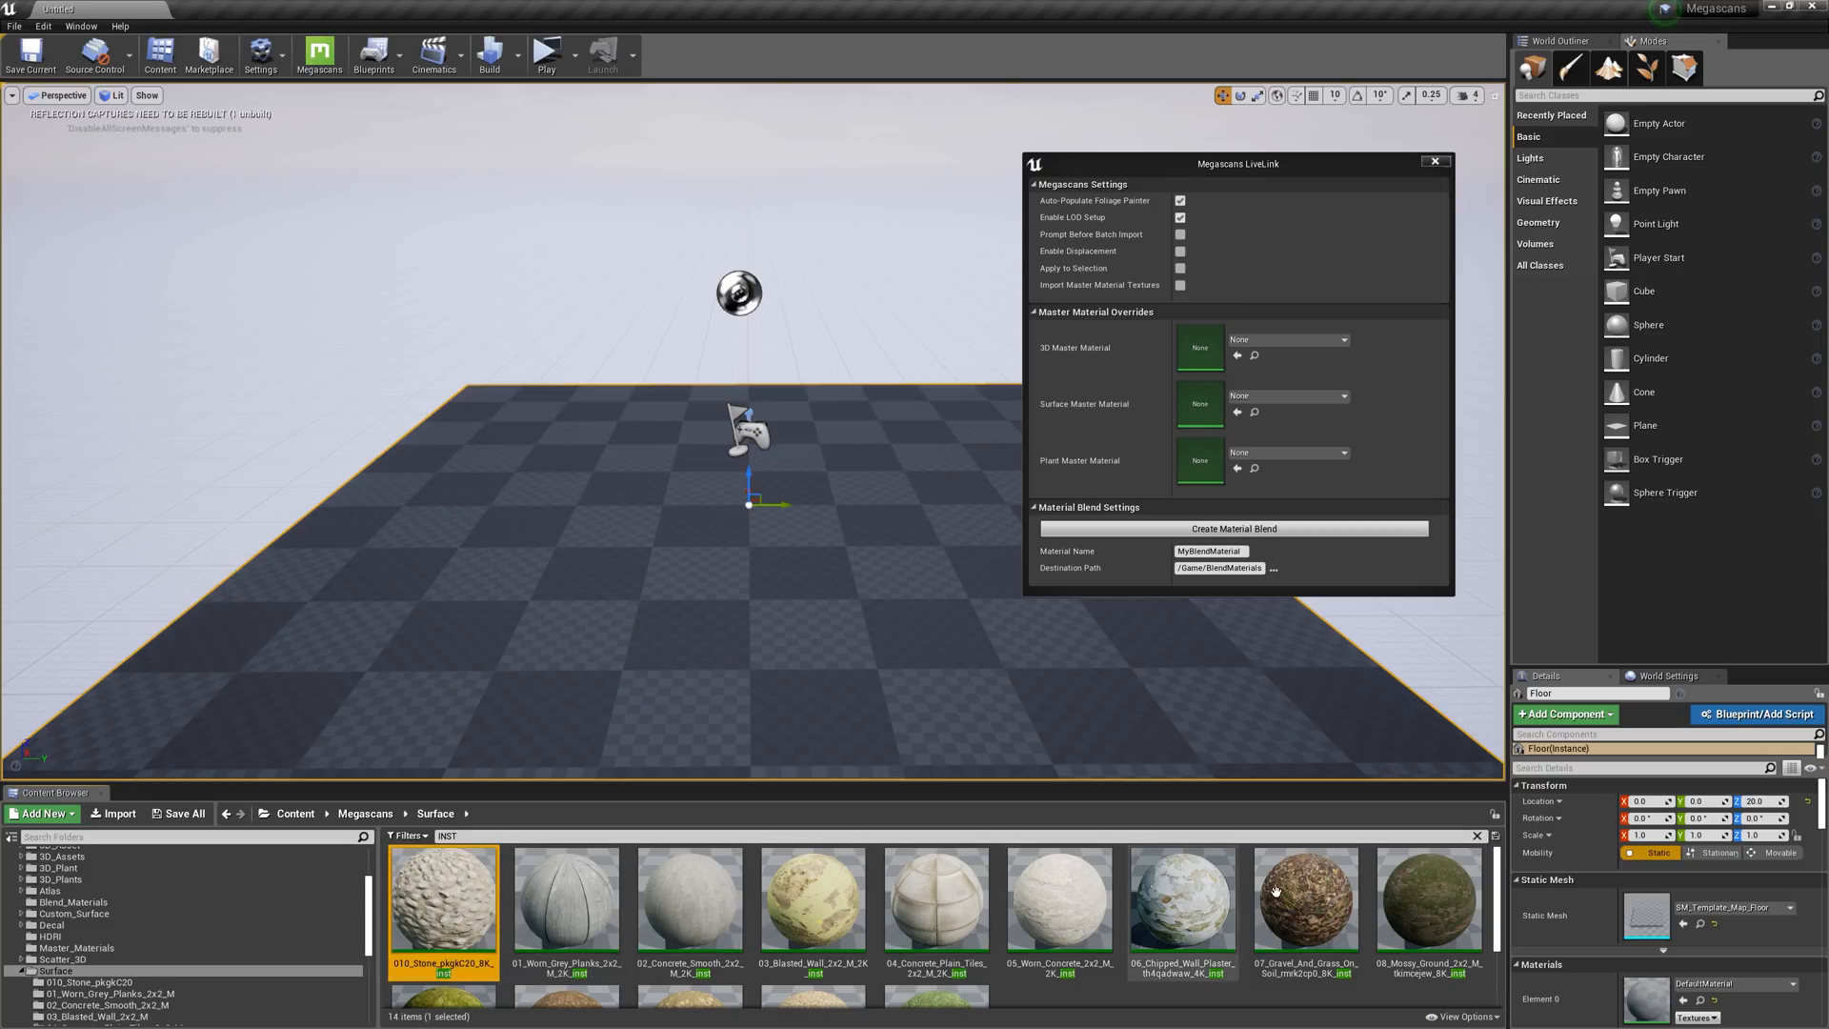
click(1429, 902)
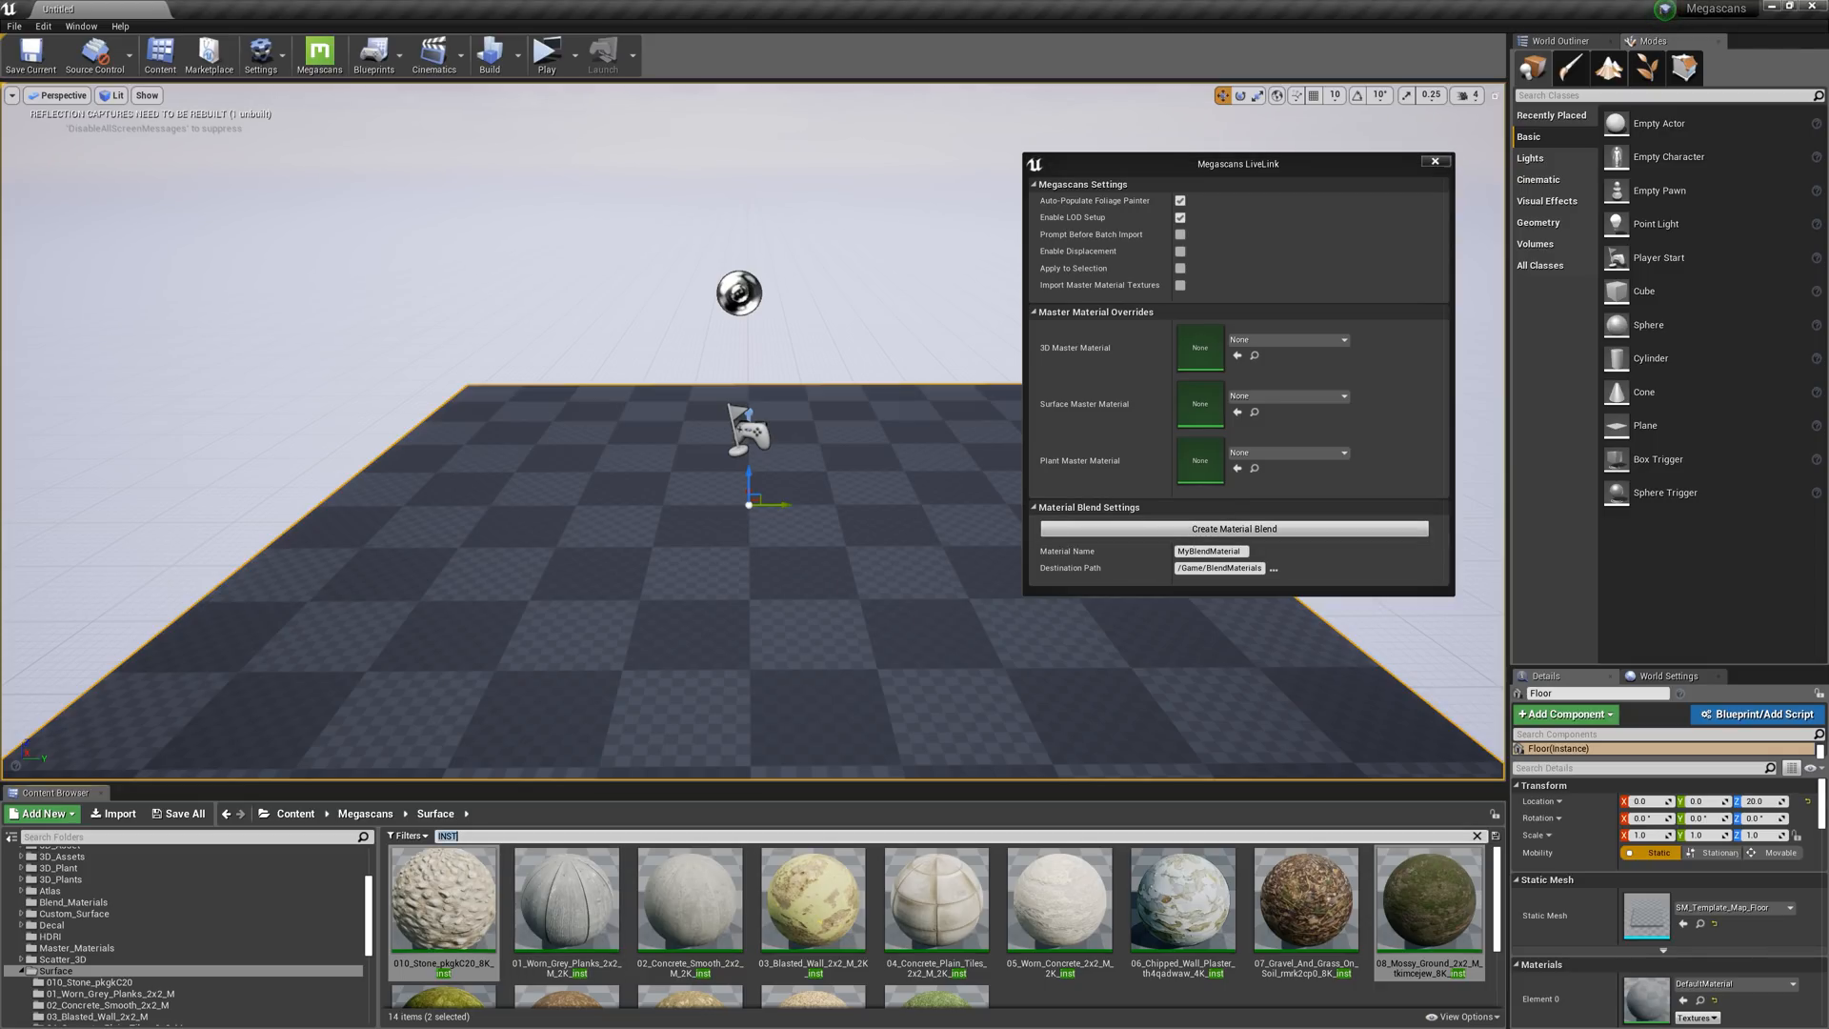
click(59, 867)
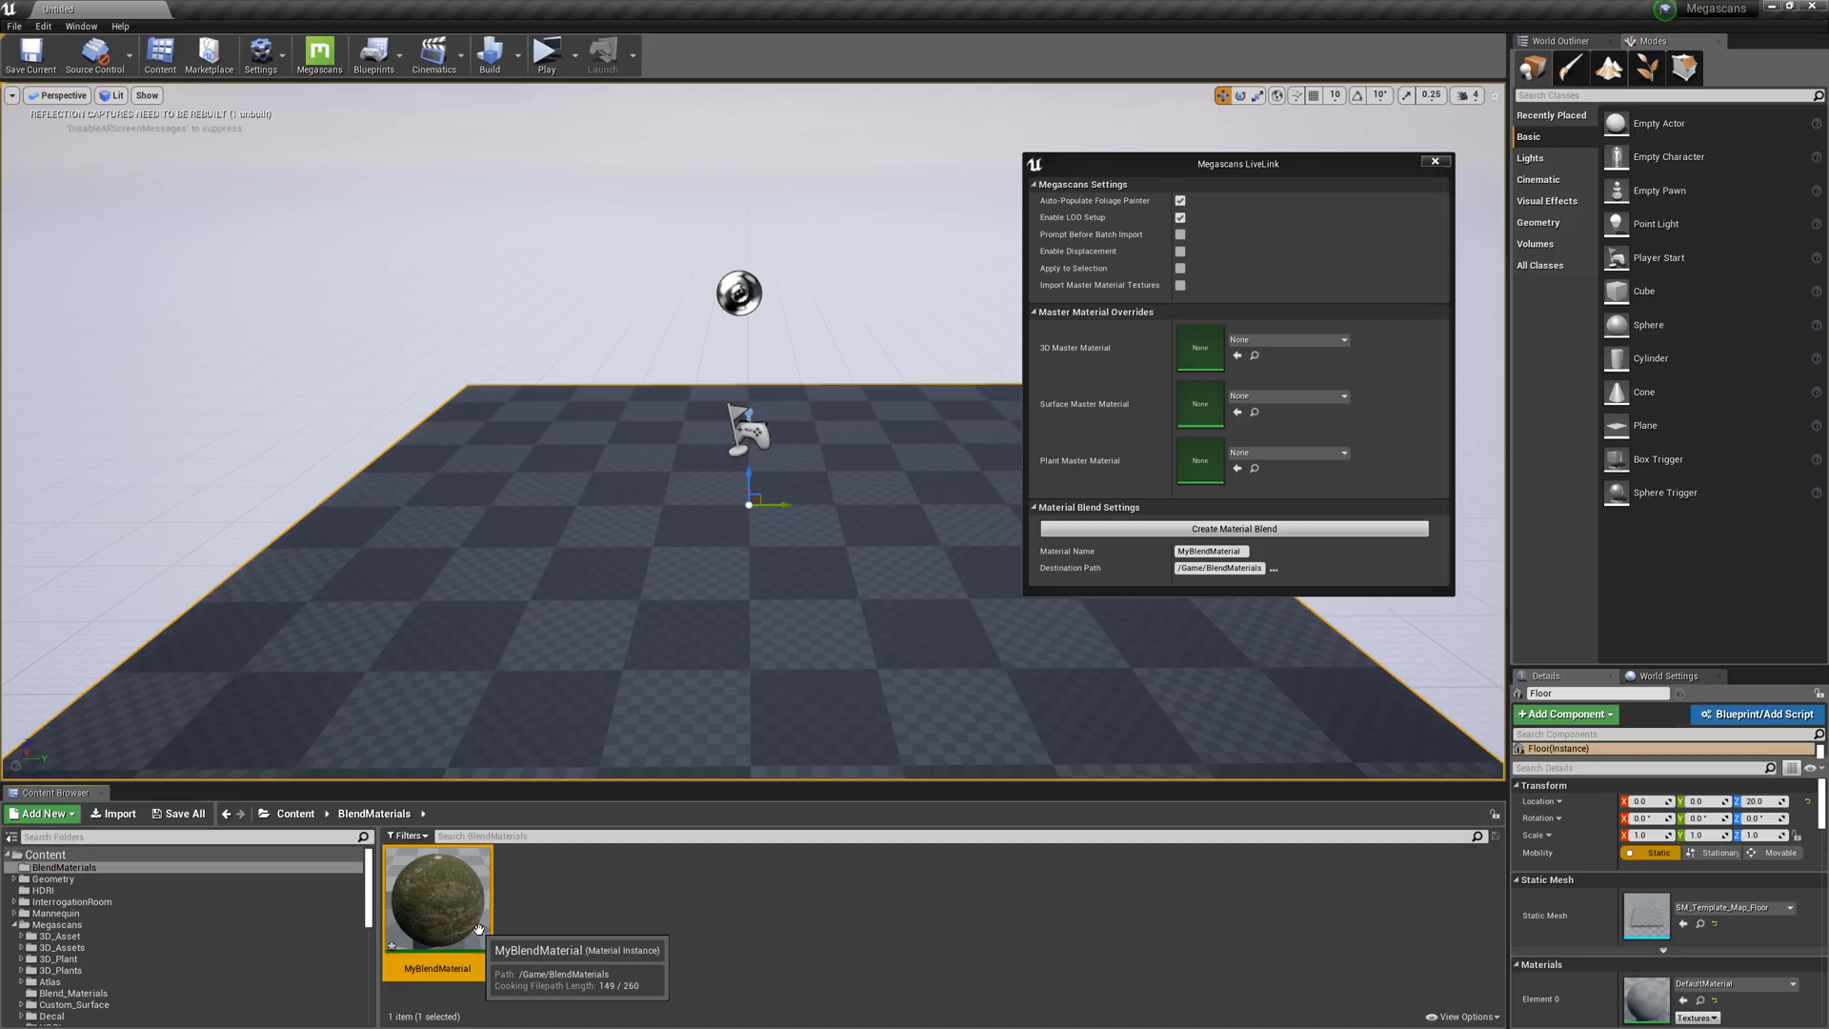
mouse_move(519, 939)
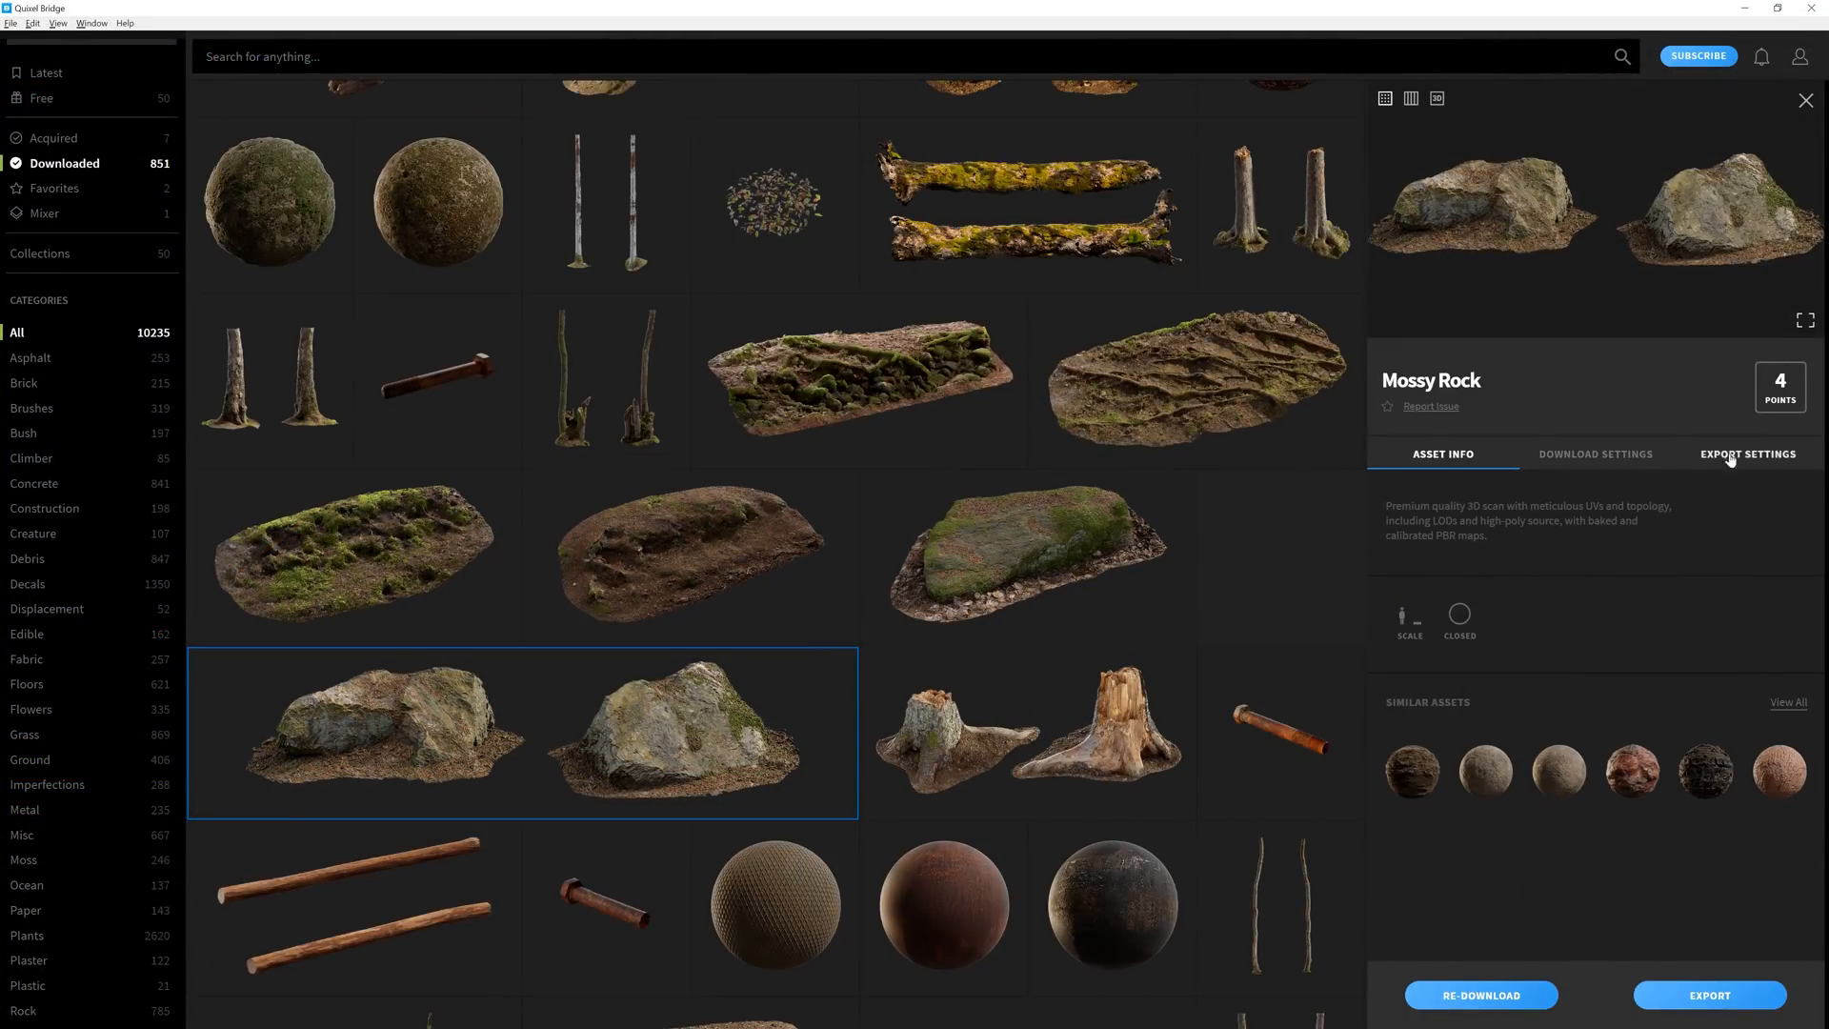
Step: Export the Mossy Rock from its Export Settings to Unreal Engine
click(1747, 453)
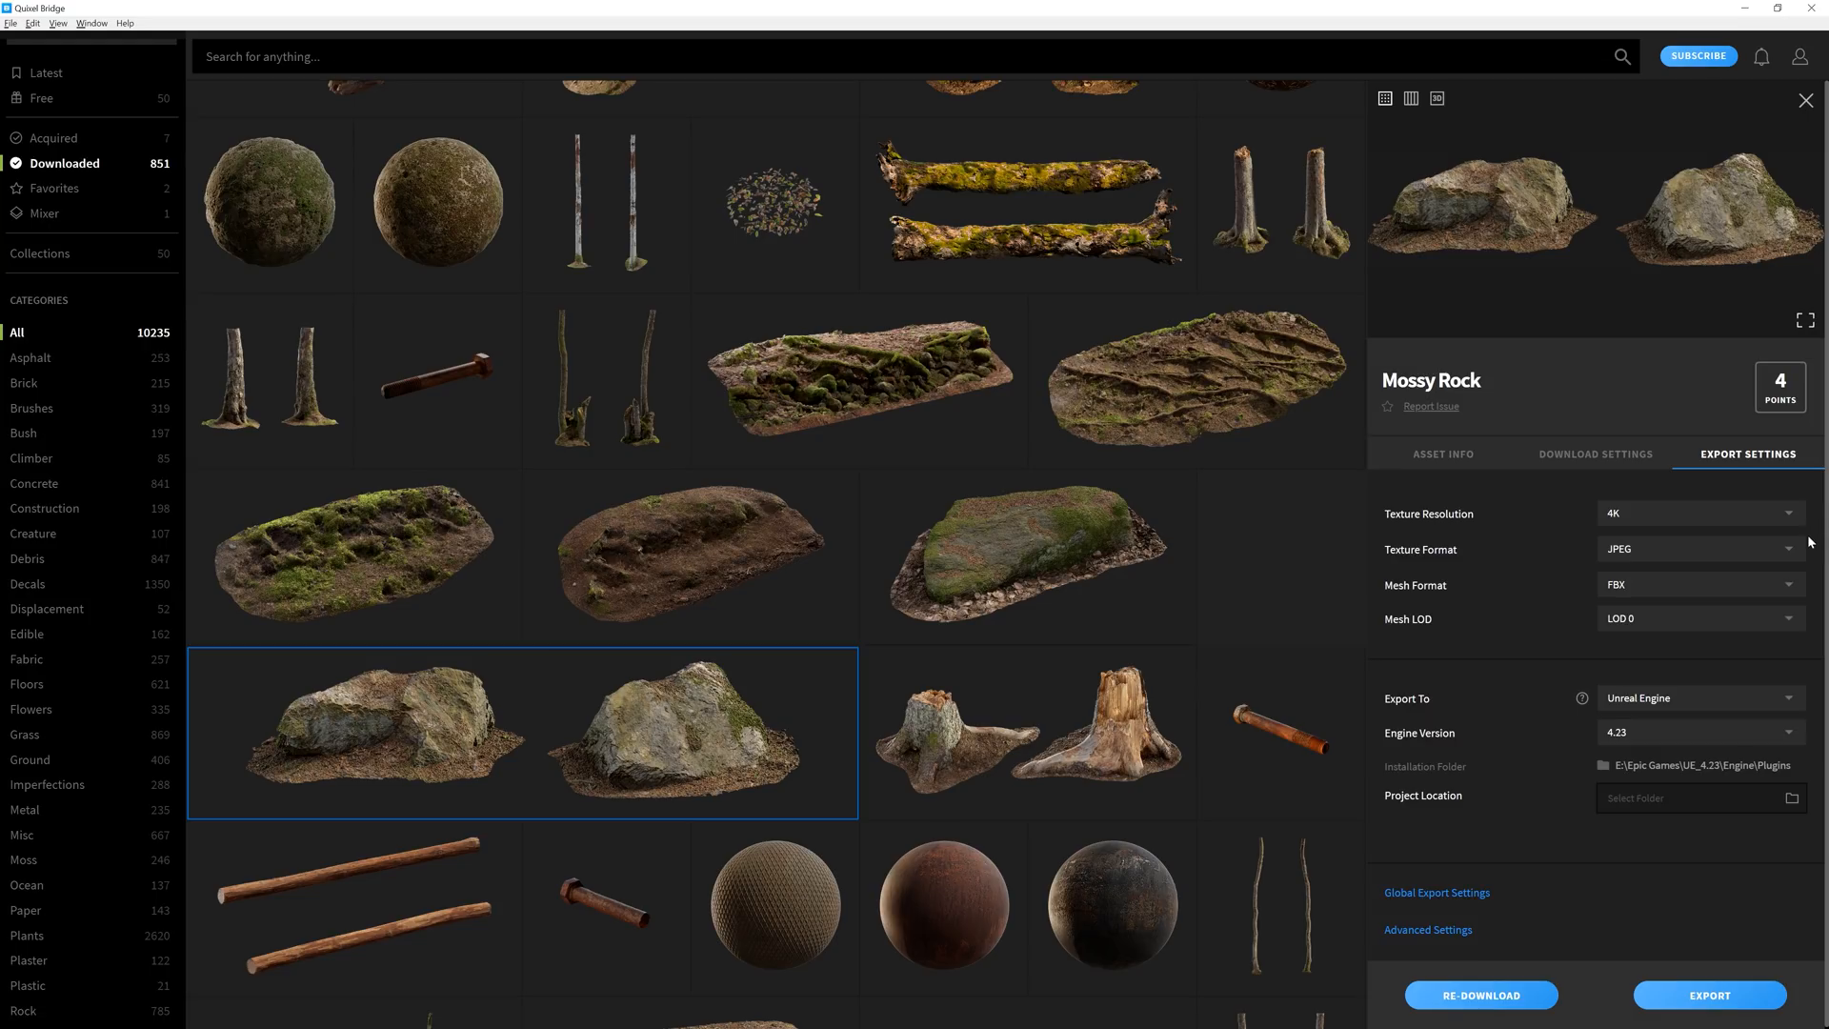
mouse_move(1792, 619)
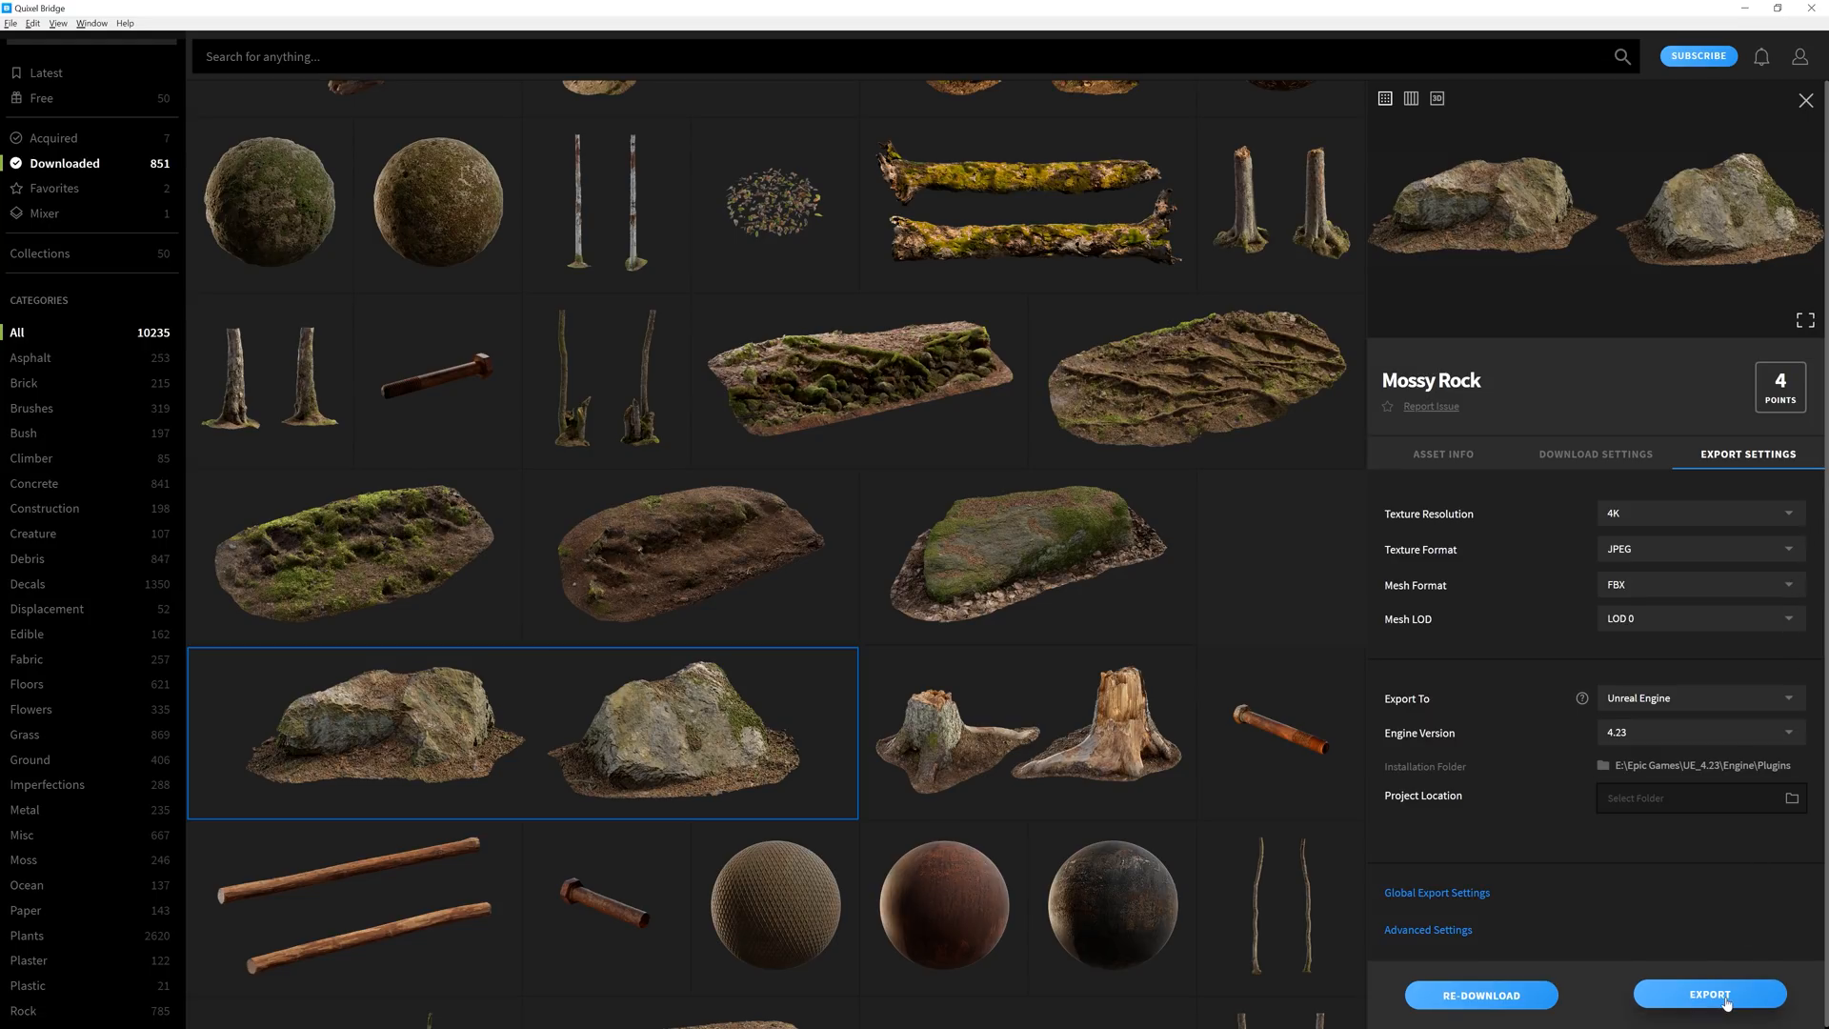
click(1708, 995)
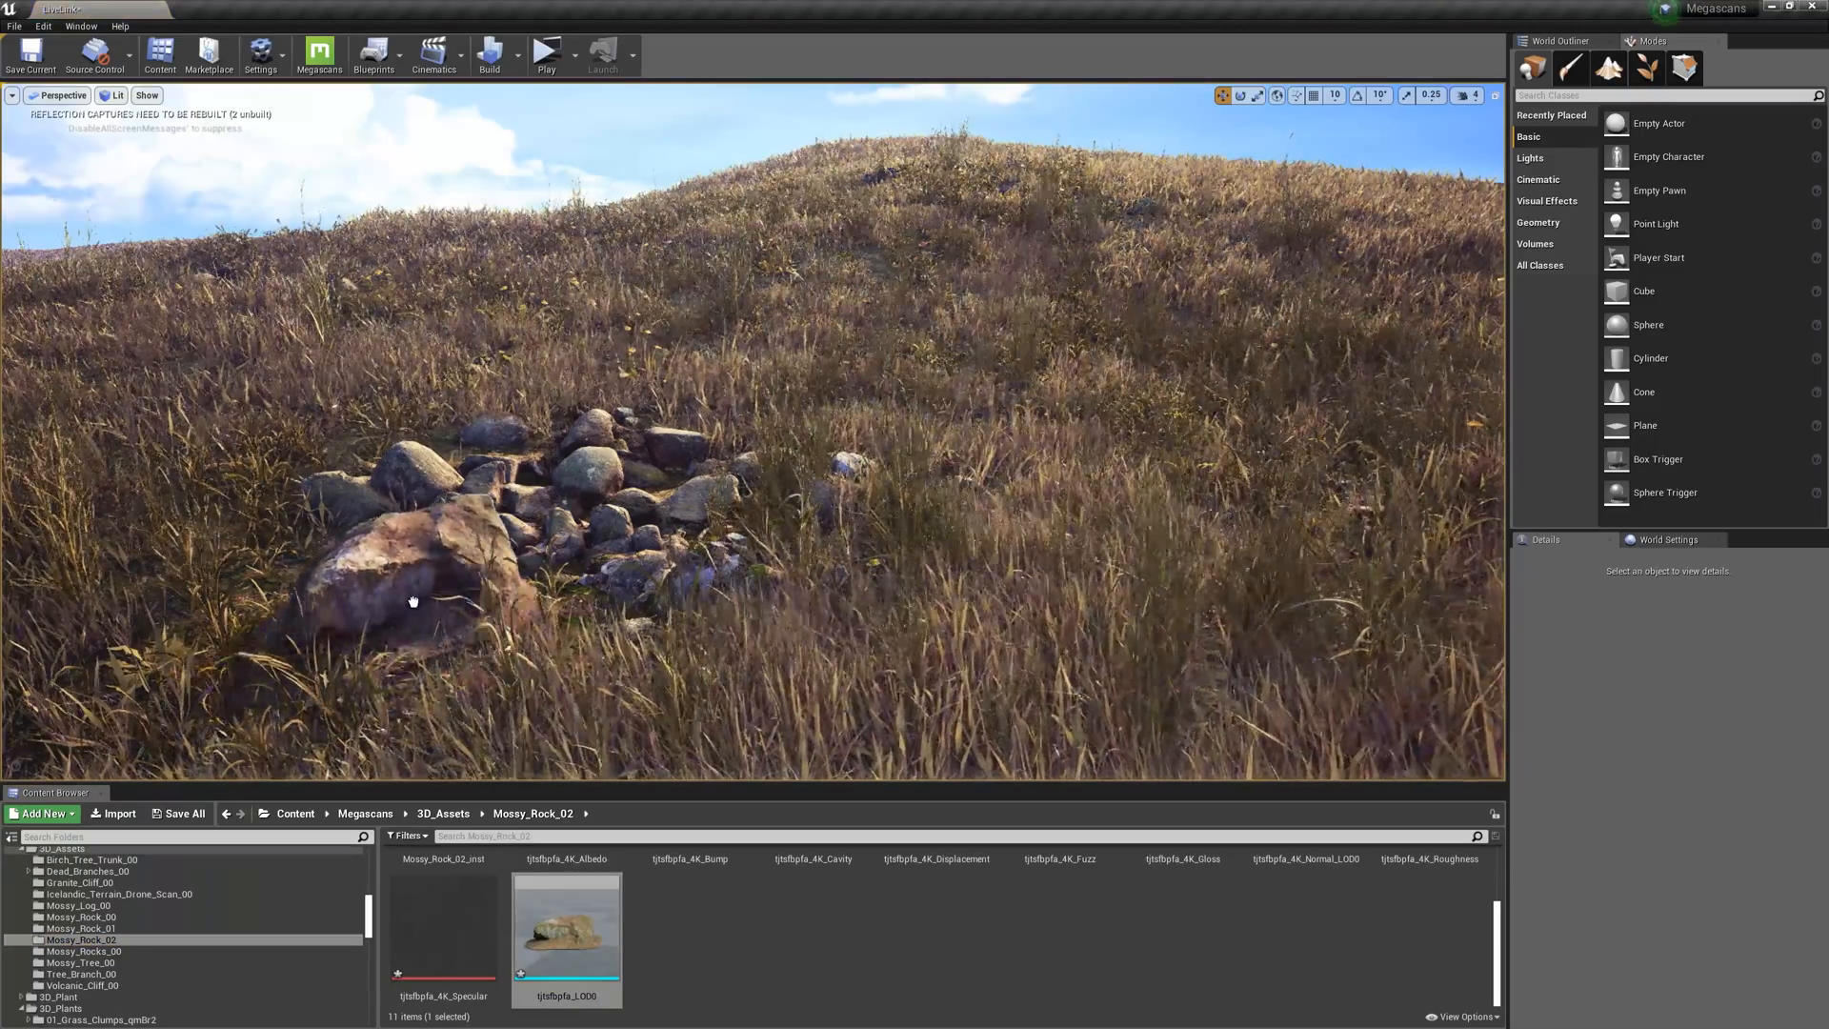
Step: Select the imported Mossy_Rock_02 mesh in the level viewport
click(431, 601)
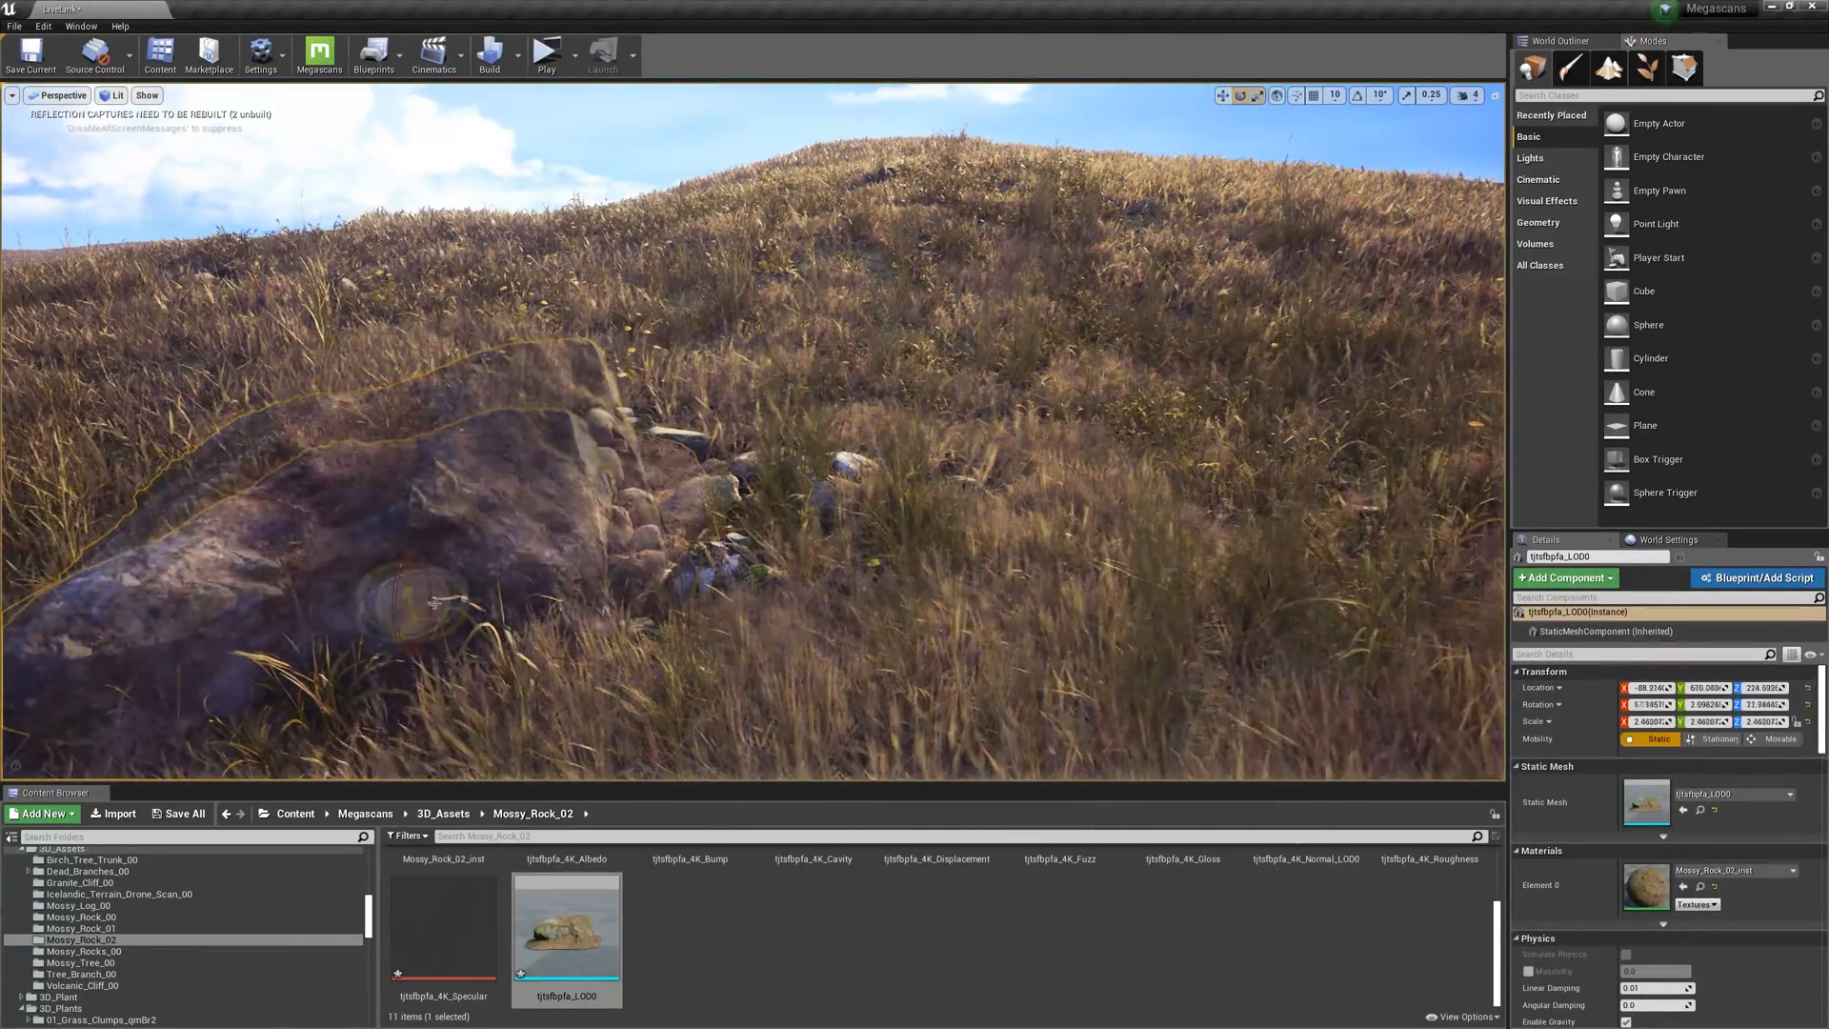